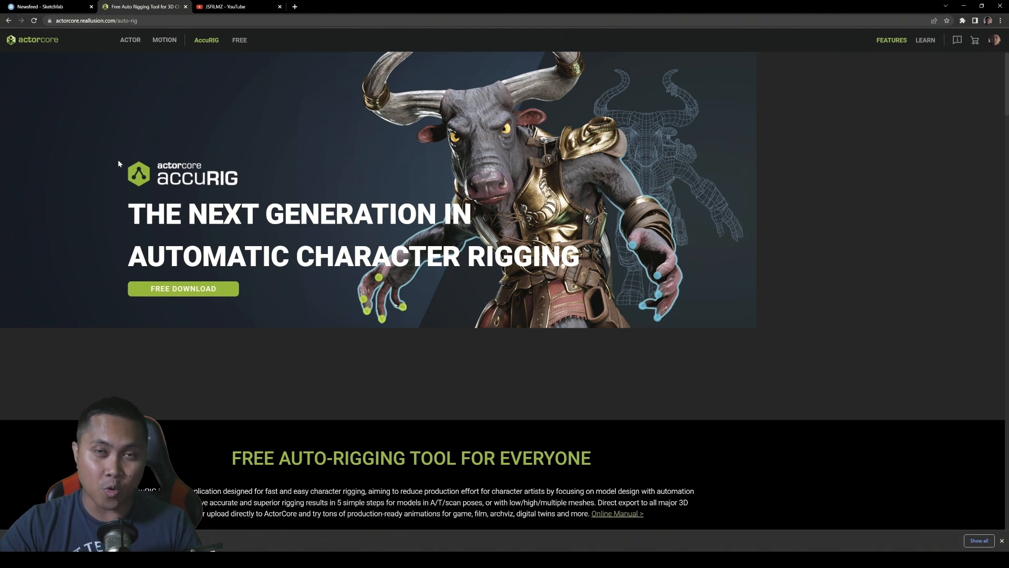
mouse_move(226, 304)
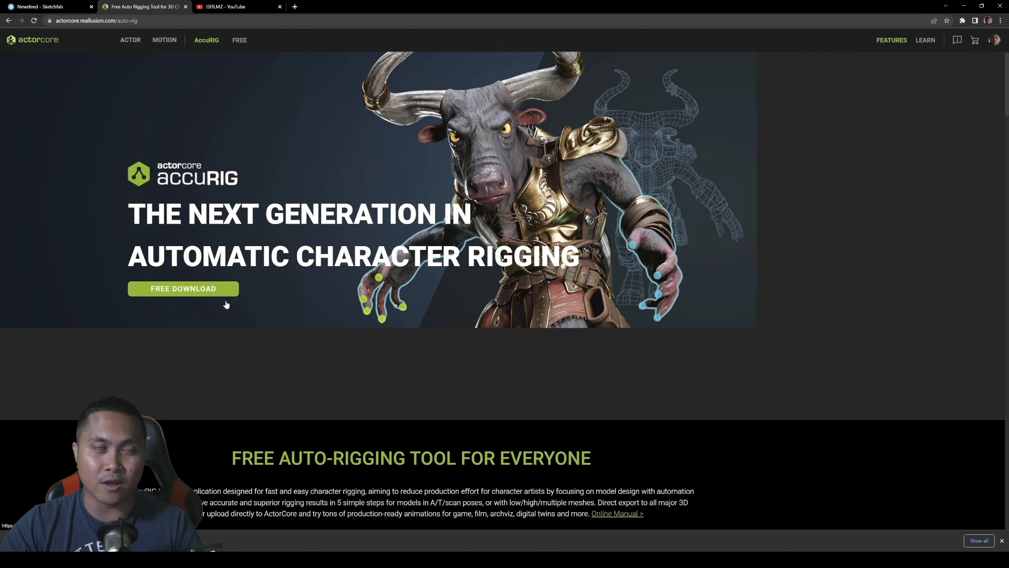
mouse_move(88, 48)
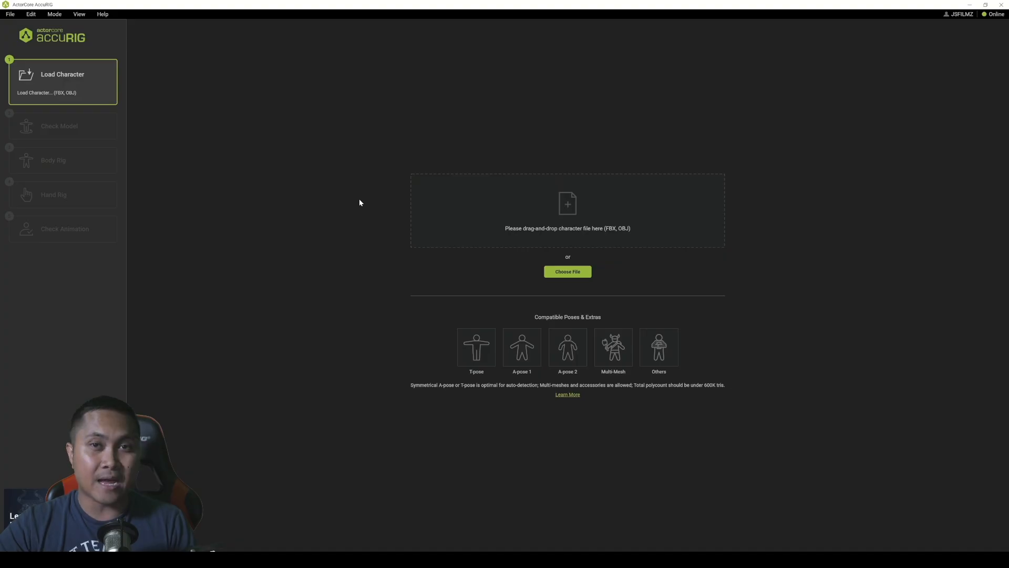
mouse_move(280, 367)
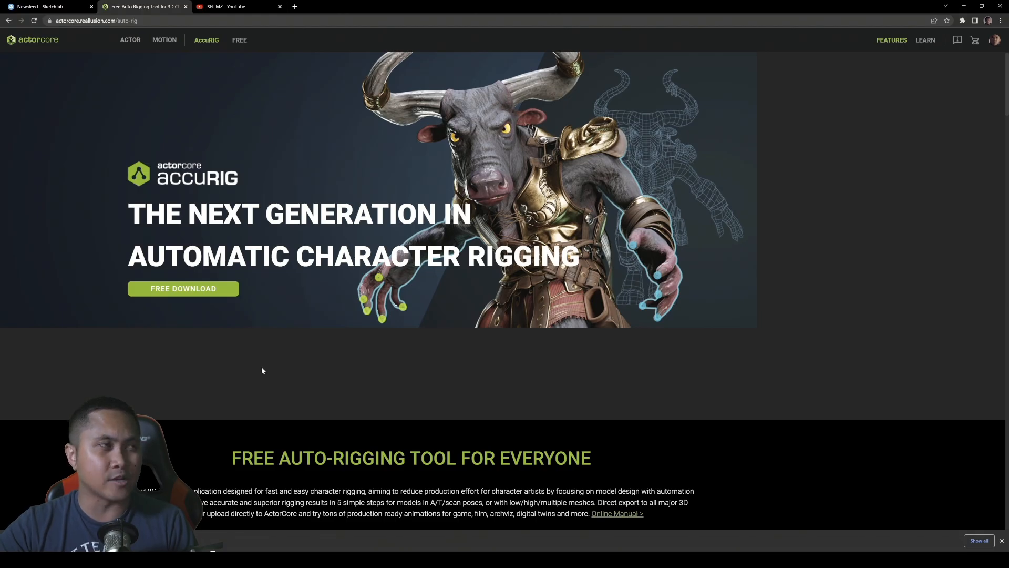
Step: Review the Cyberpunk-ish Character Model's full information and its list of included files
click(45, 6)
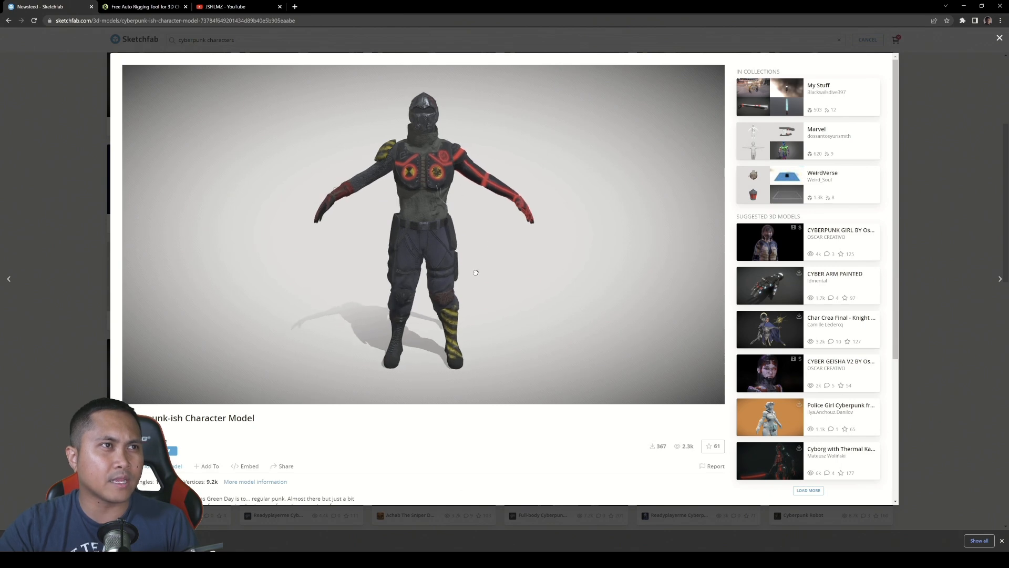
click(255, 481)
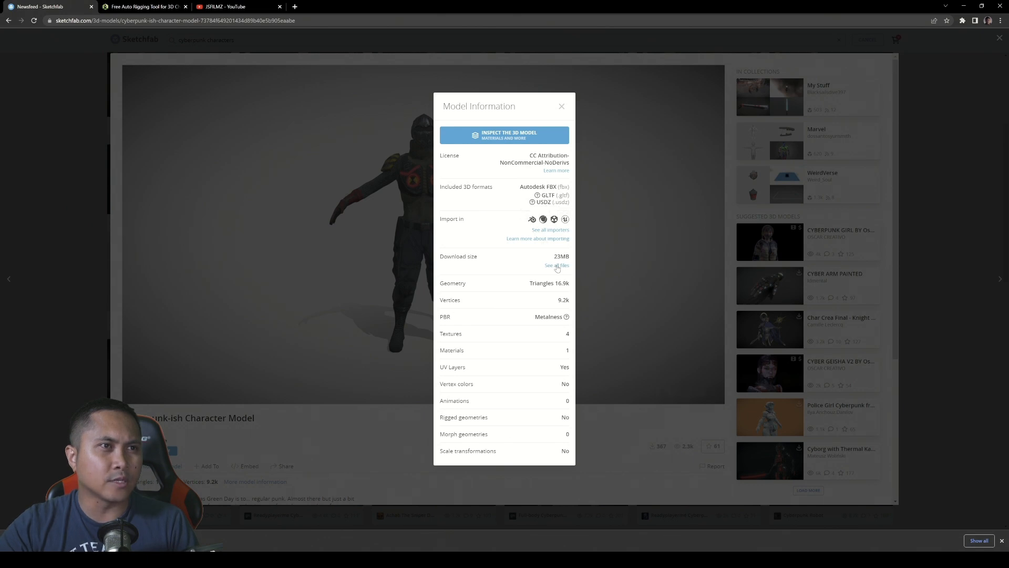
click(557, 265)
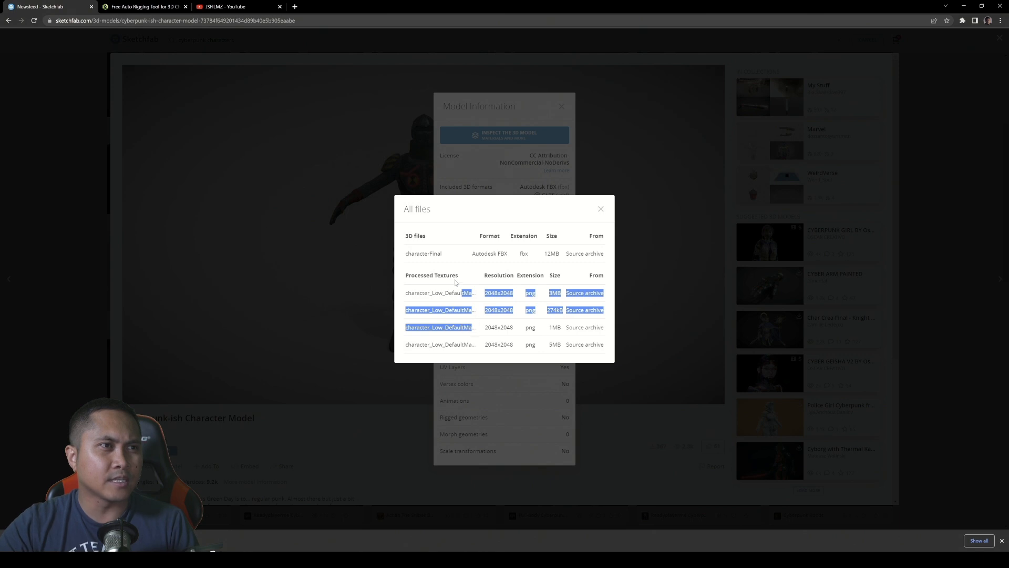
mouse_move(625, 371)
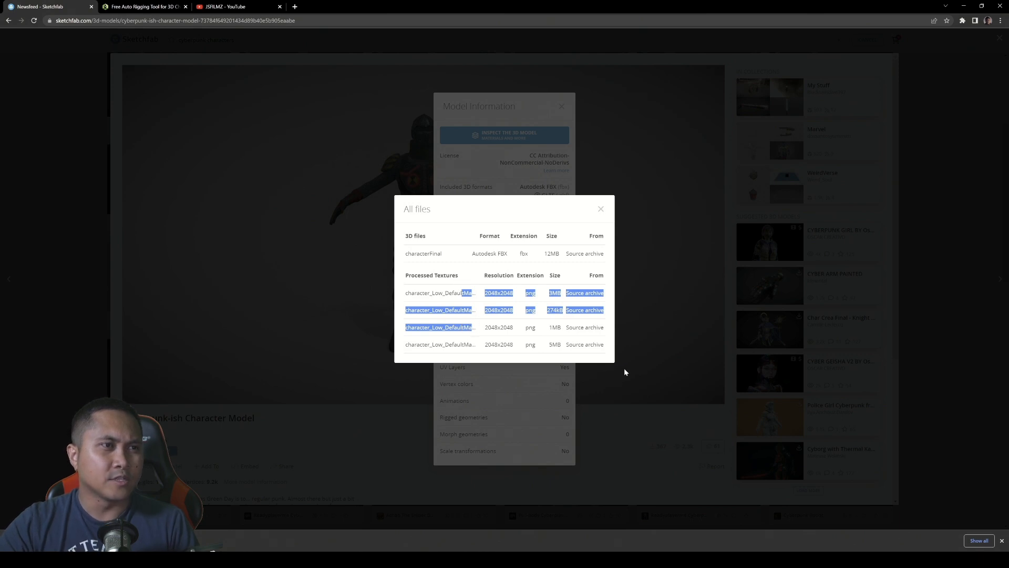
click(600, 208)
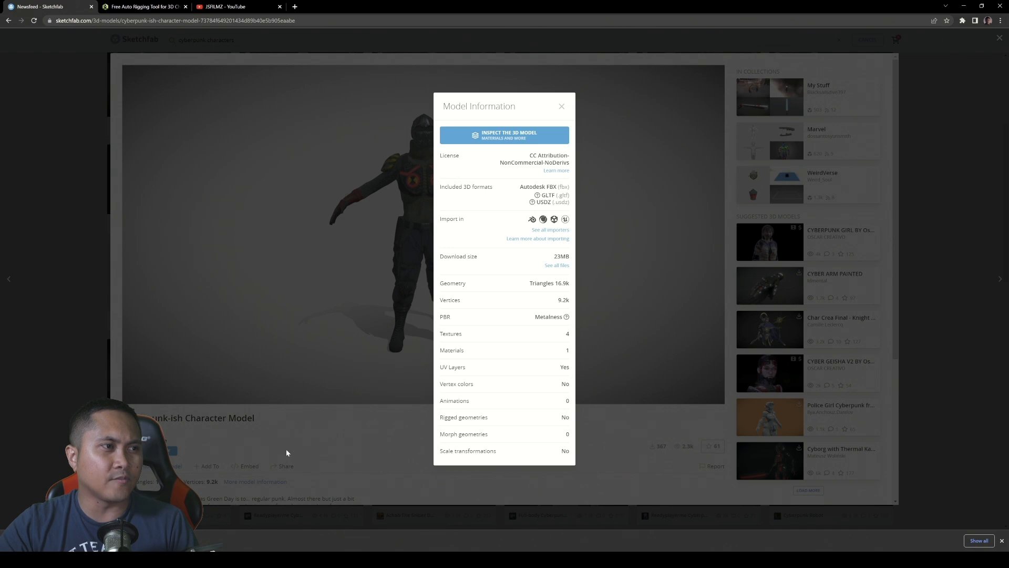
click(561, 105)
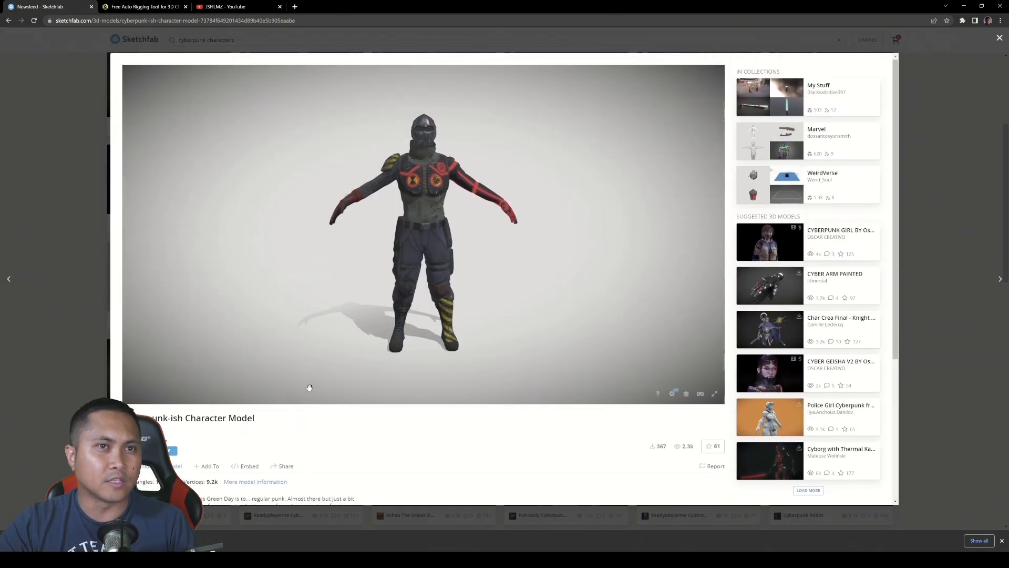
Step: Download the model in its Original format (fbx)
scroll(down, 3)
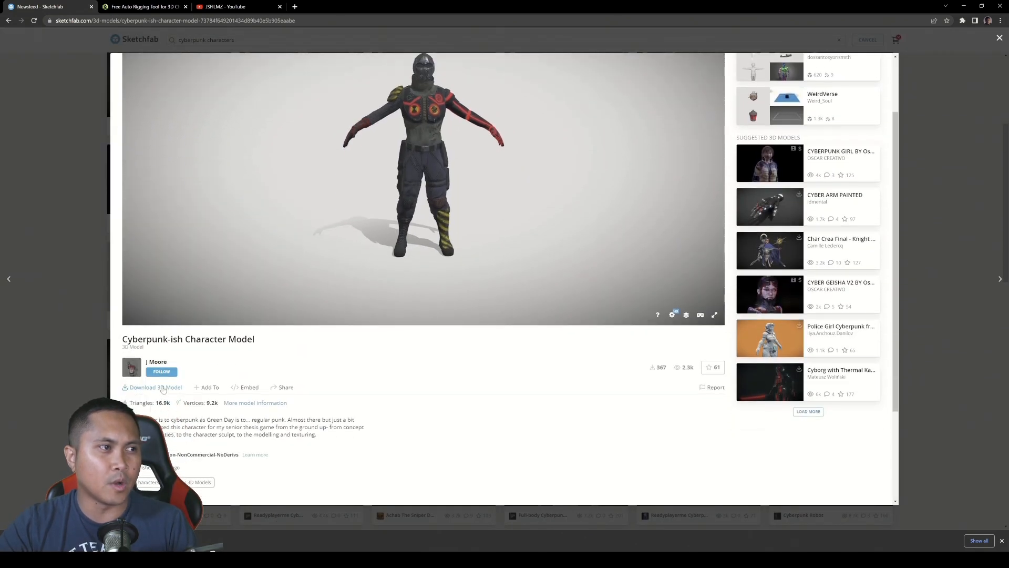
click(155, 387)
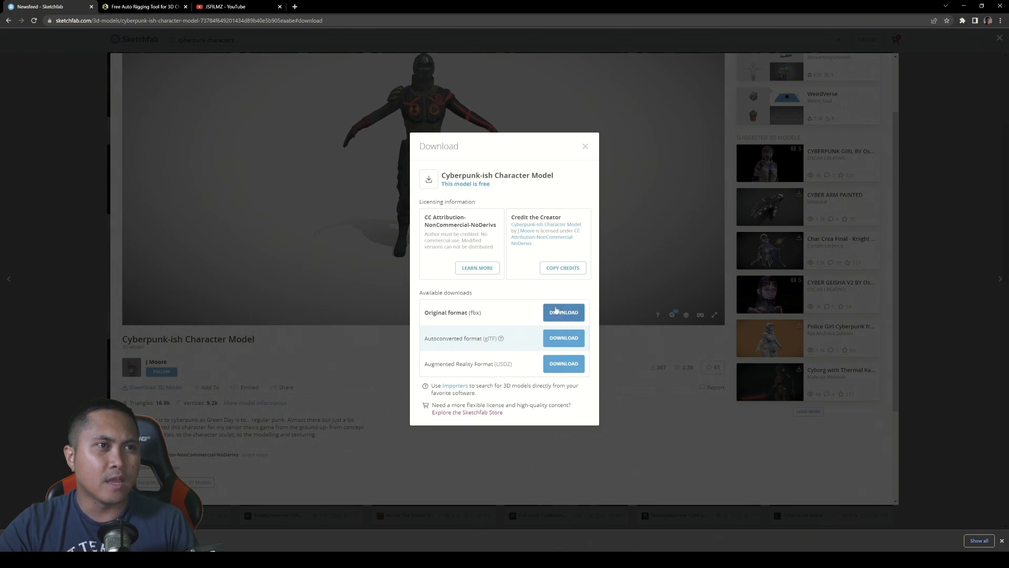
click(563, 312)
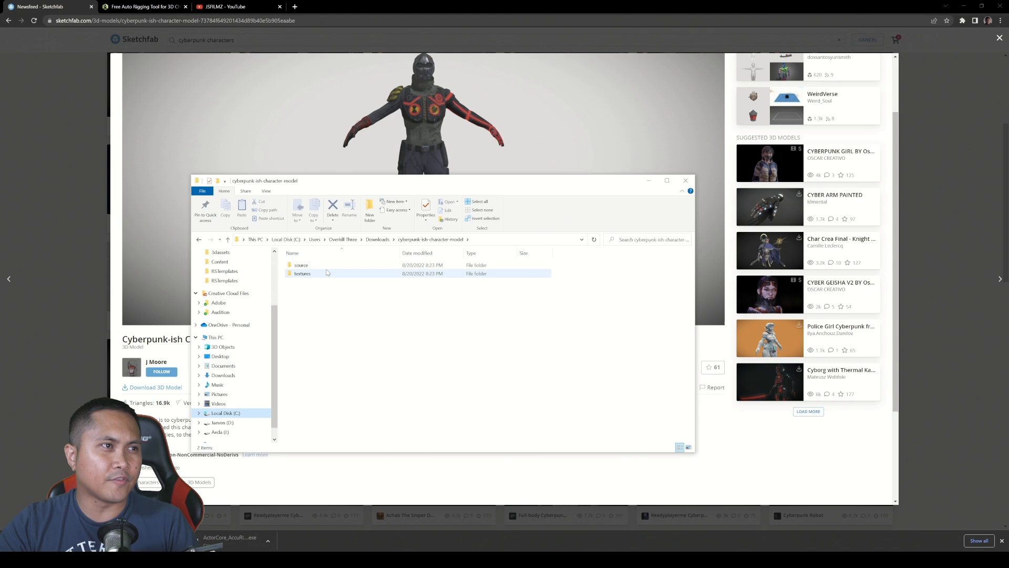
click(301, 264)
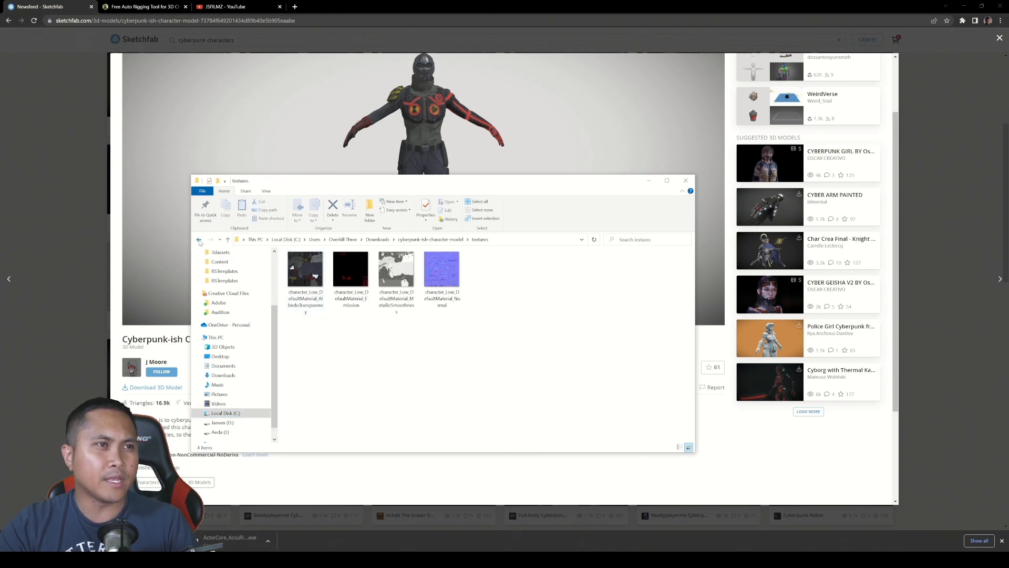
click(198, 240)
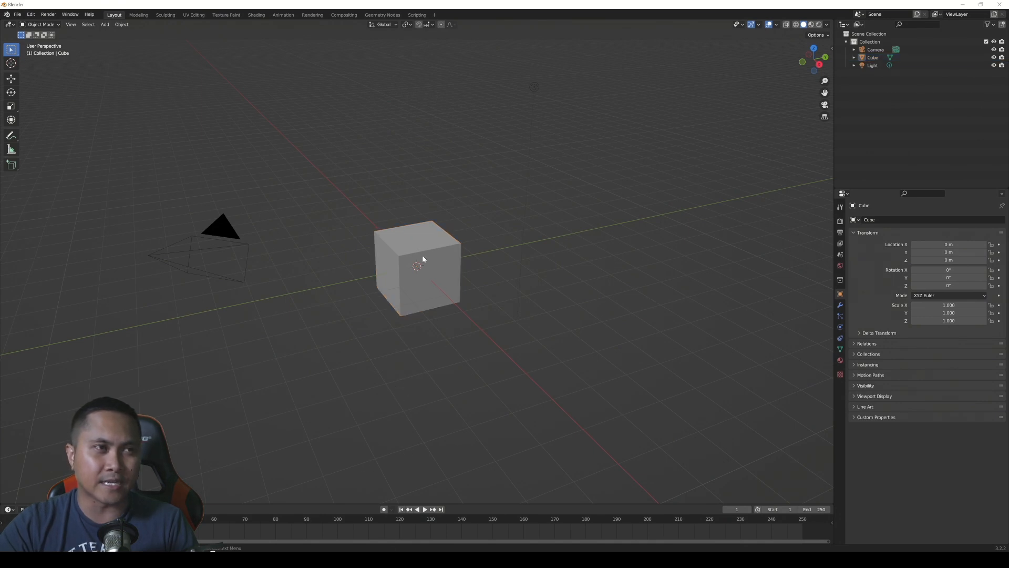
Step: Delete the default cube and light, and import the FBX from Downloads > cyberpunk-ish-character-model
key(x)
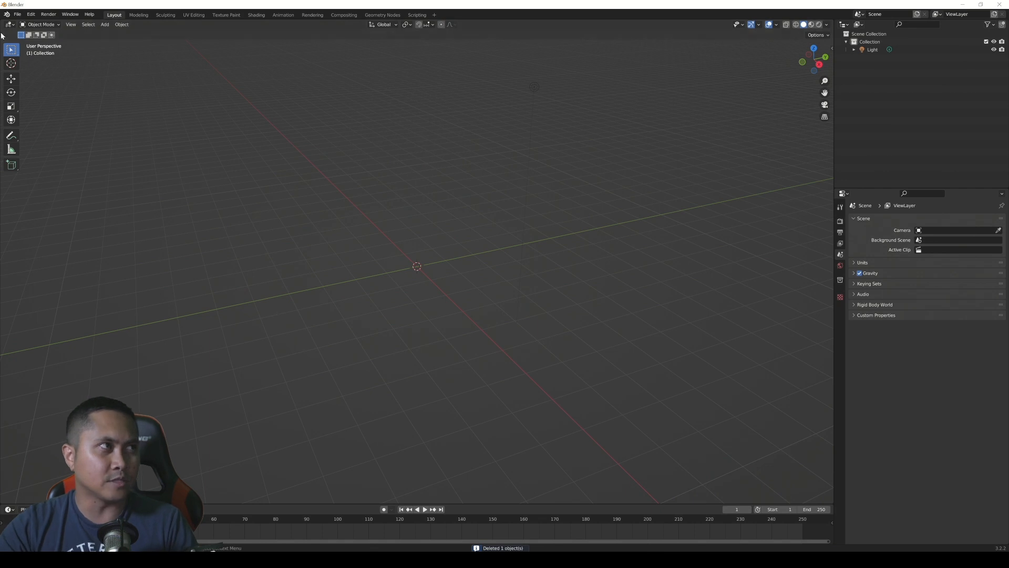
click(18, 14)
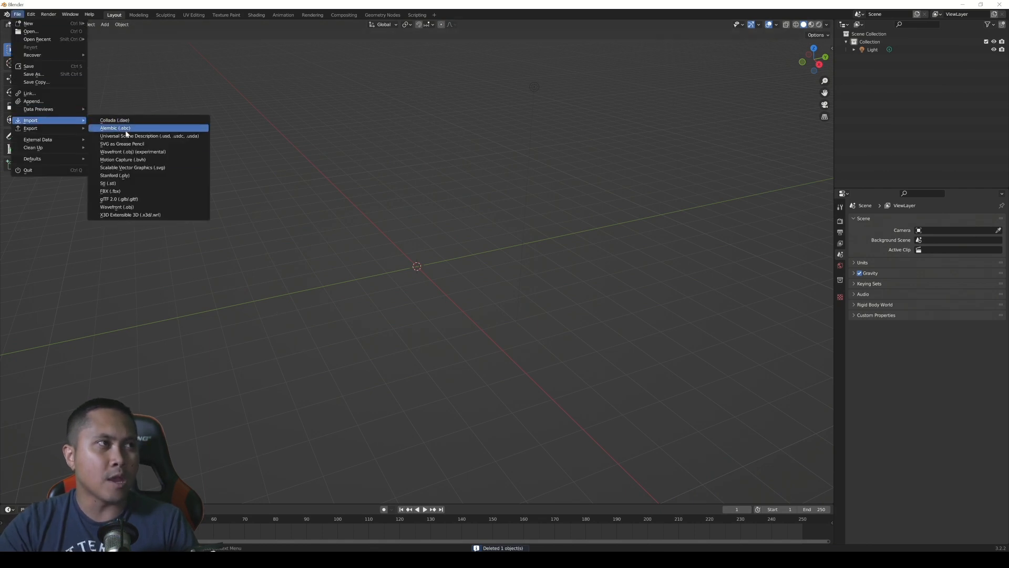
click(110, 190)
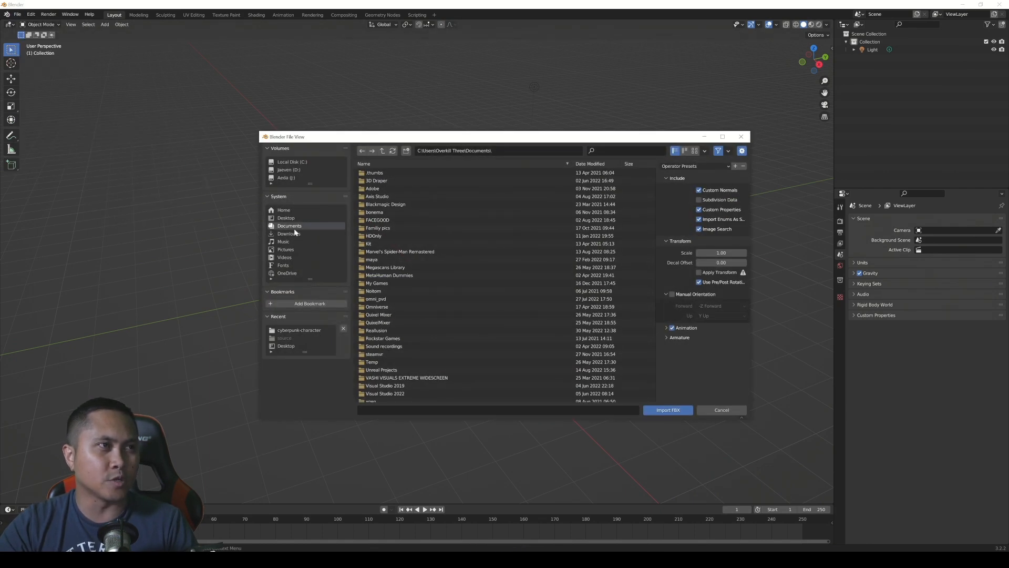
click(289, 233)
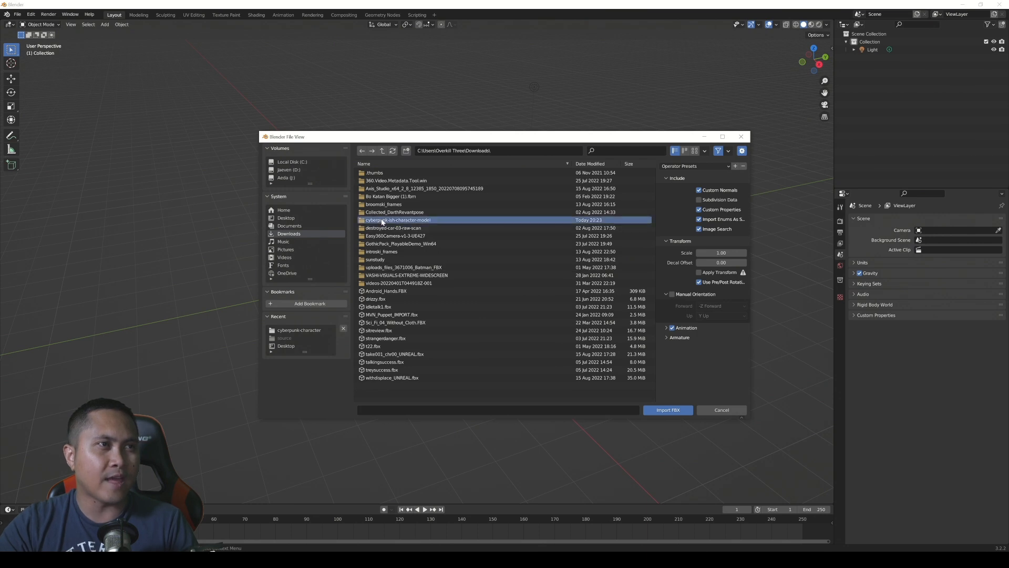
click(667, 410)
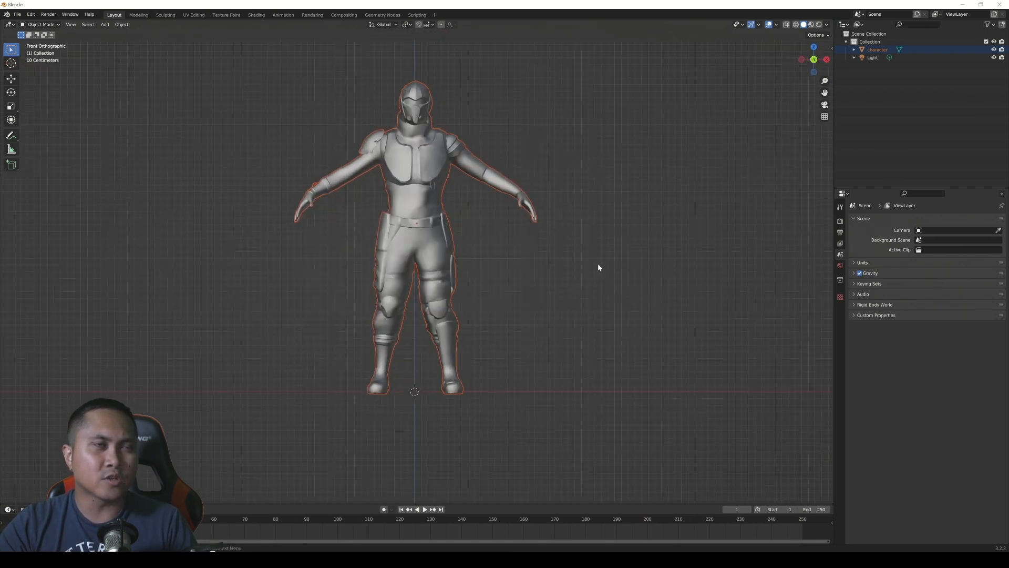
click(872, 57)
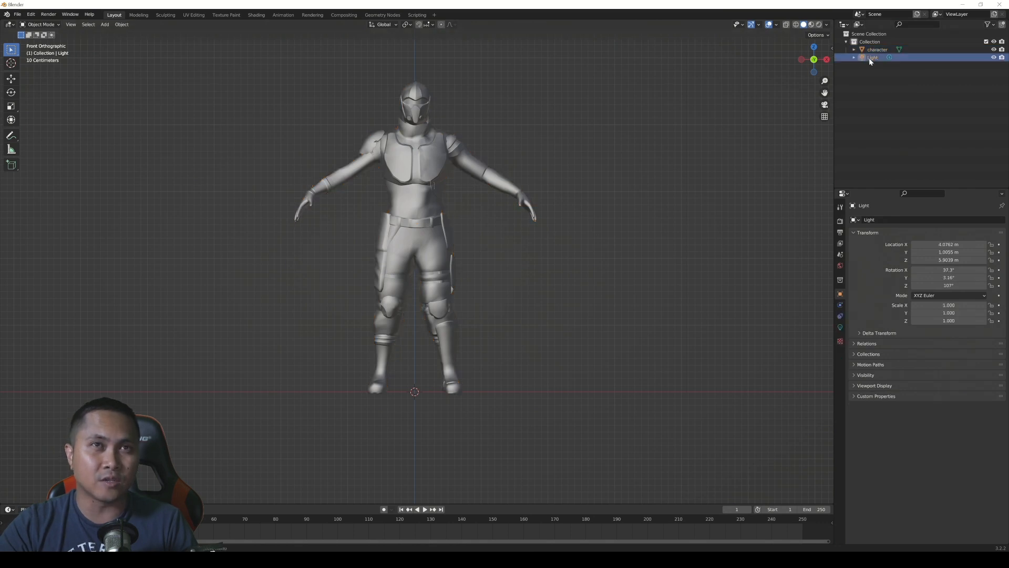
click(877, 49)
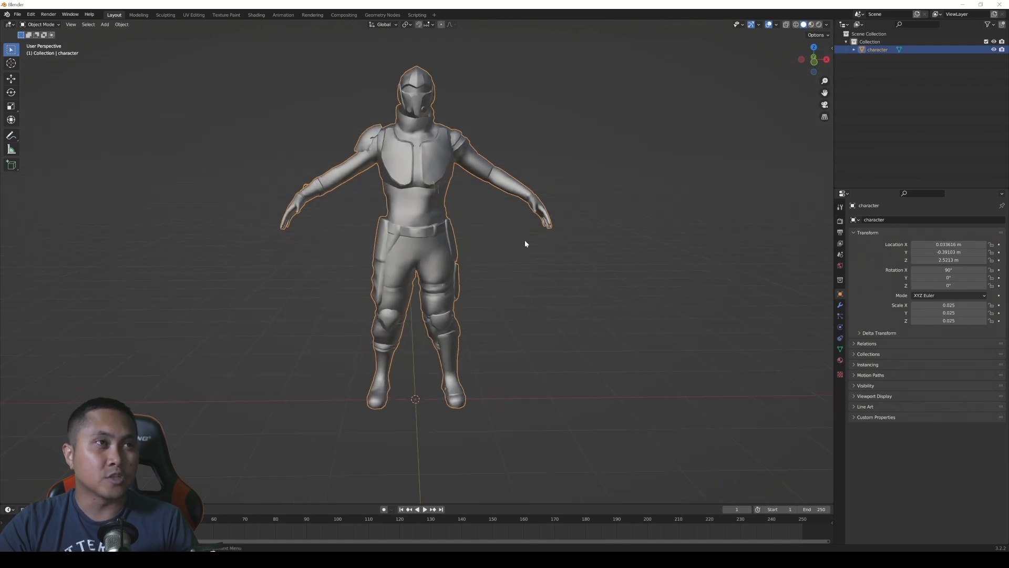
mouse_move(573, 269)
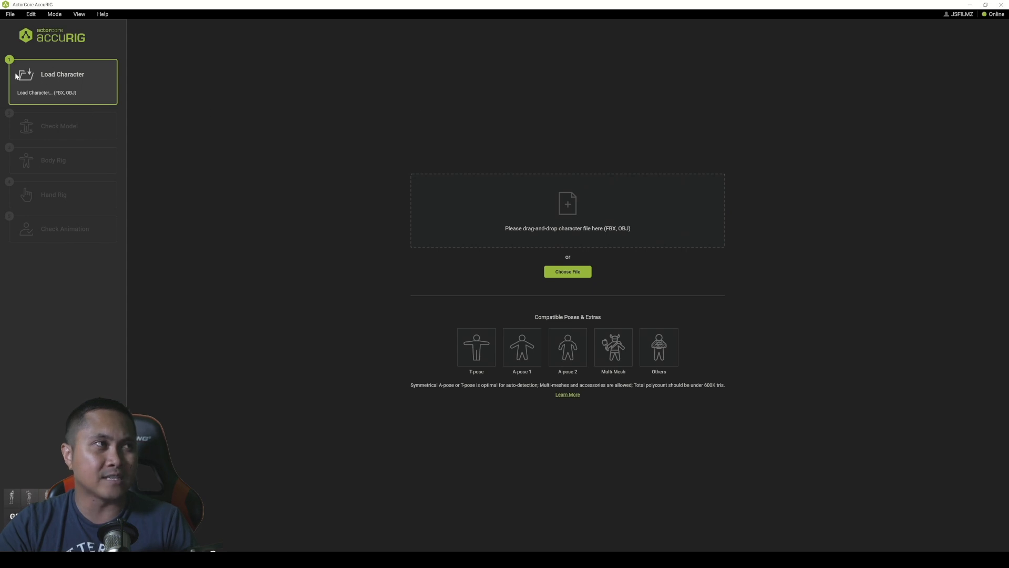
mouse_move(459, 249)
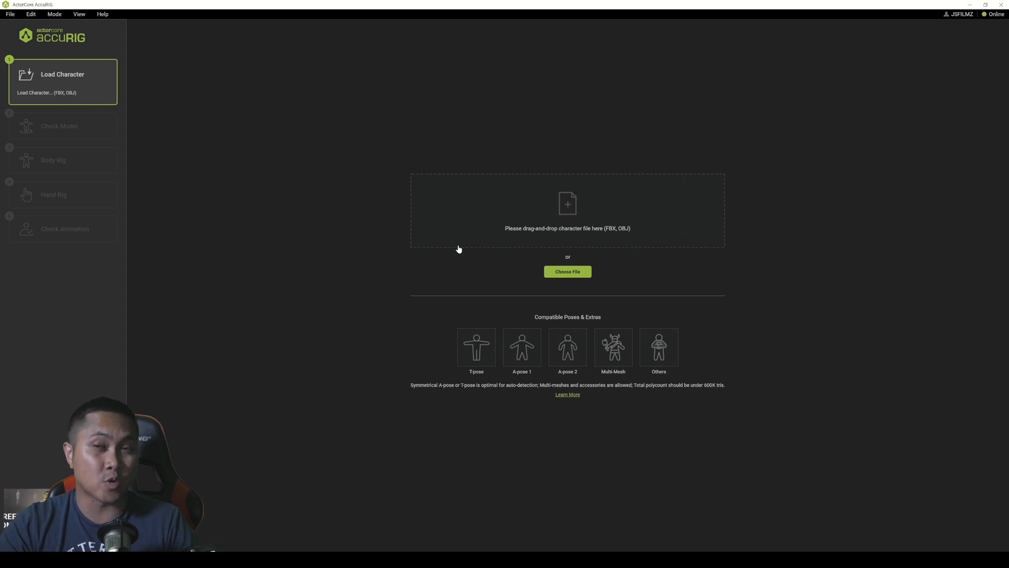
Step: Load the character FBX from its source folder and rotate it upright around X
click(568, 271)
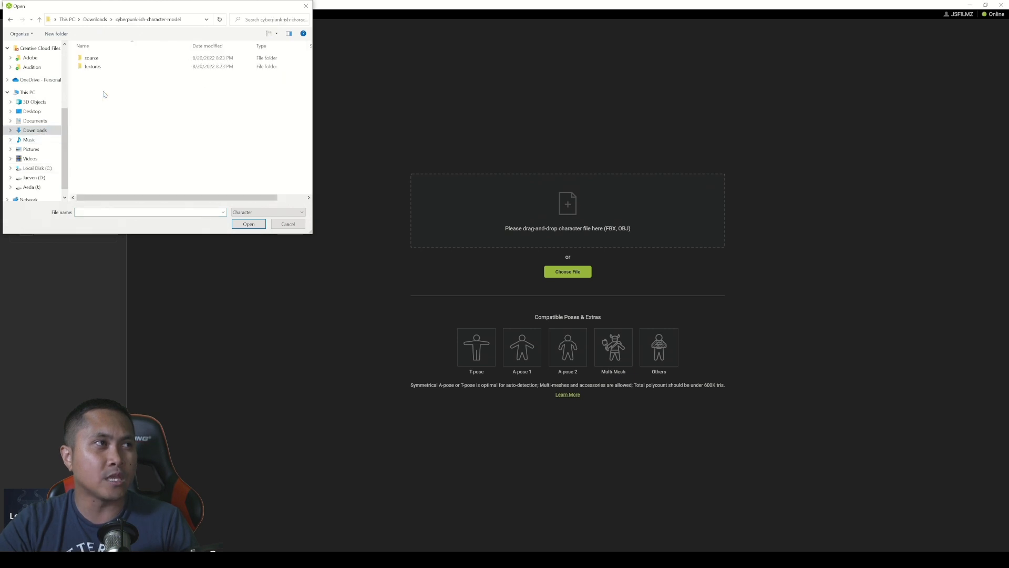
click(248, 223)
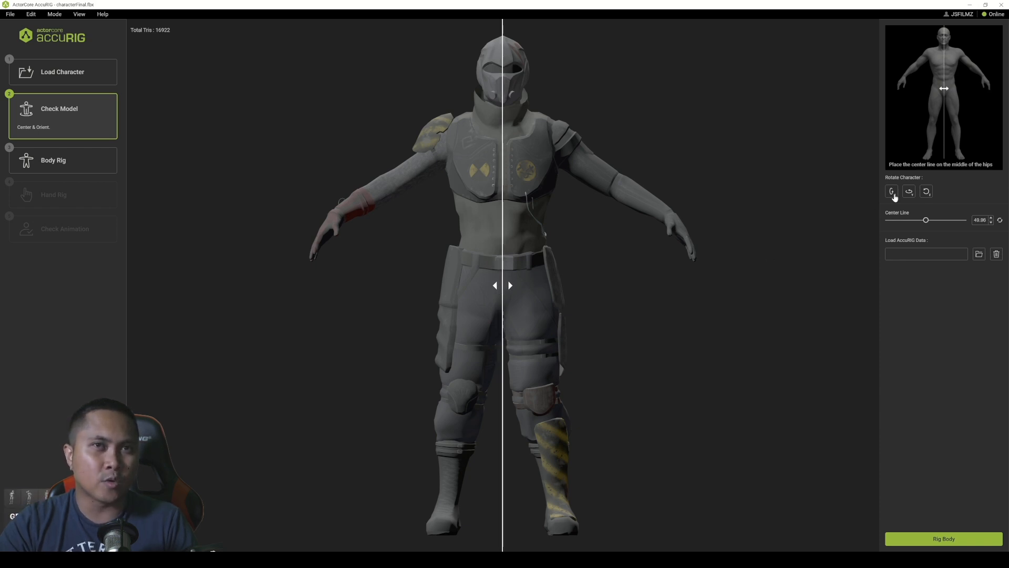
click(892, 191)
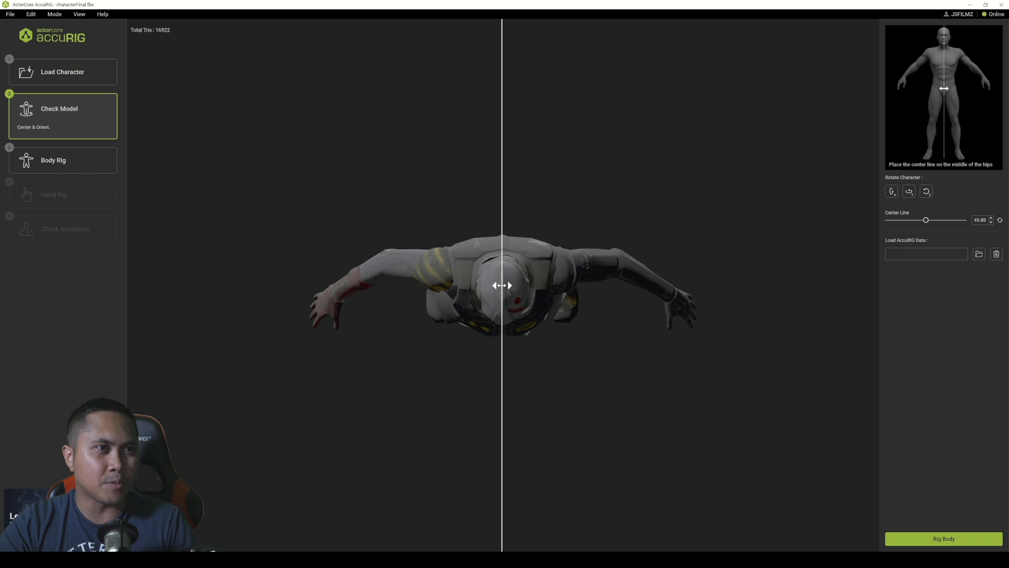
click(891, 190)
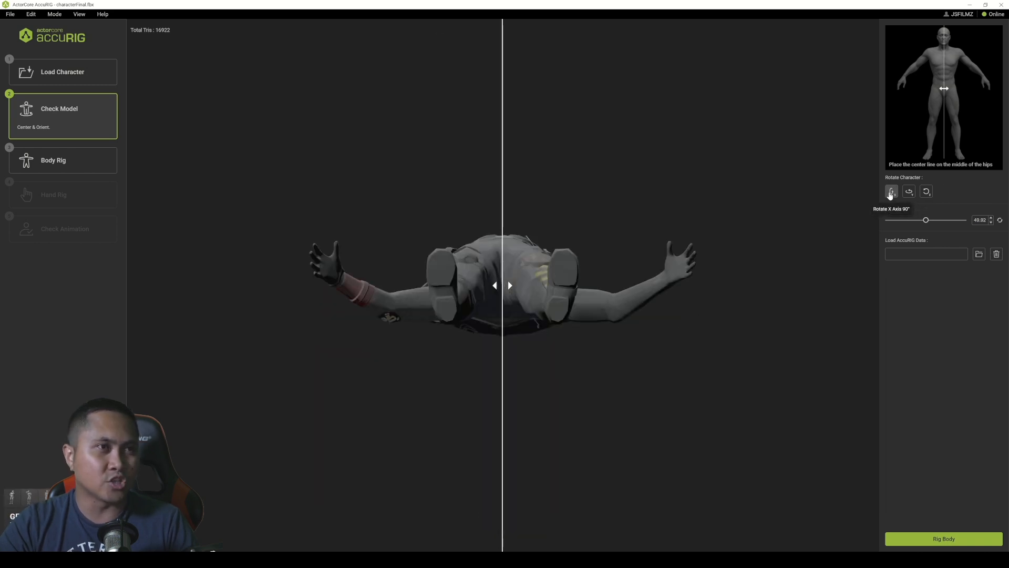
click(892, 191)
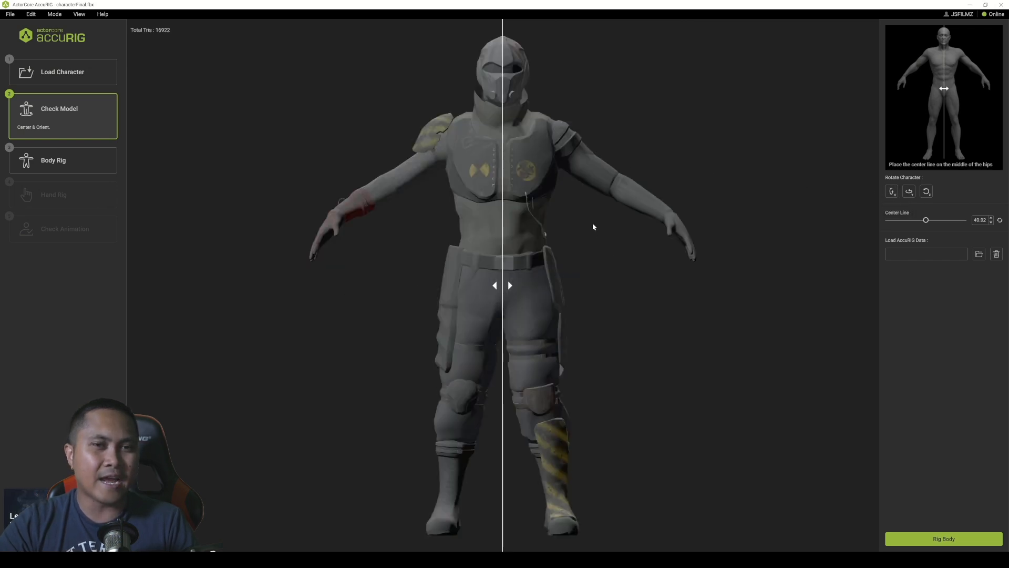
mouse_move(923, 530)
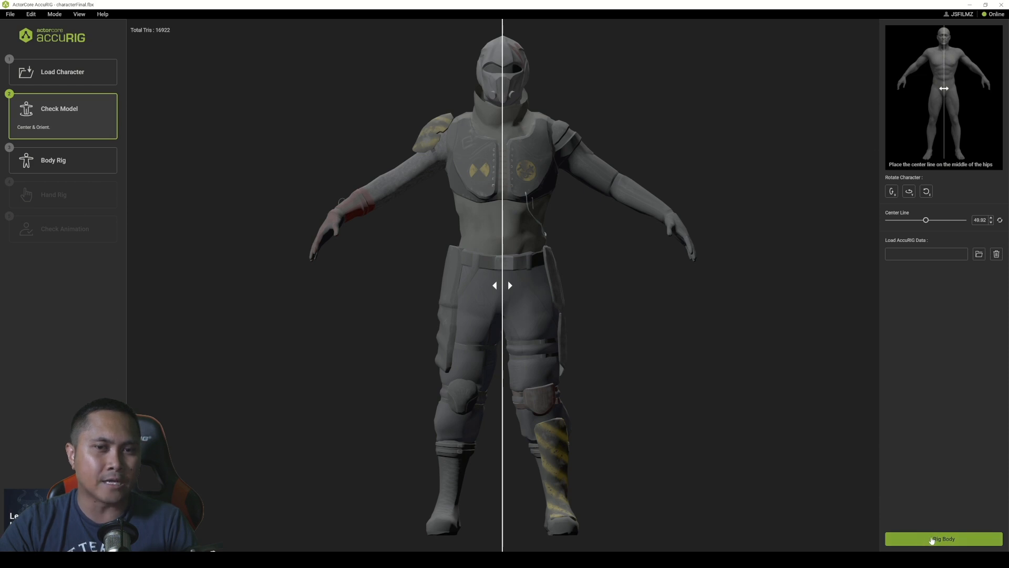
Step: Generate the body rig and place the hip, pelvis and knee joints with Symmetry on
click(944, 538)
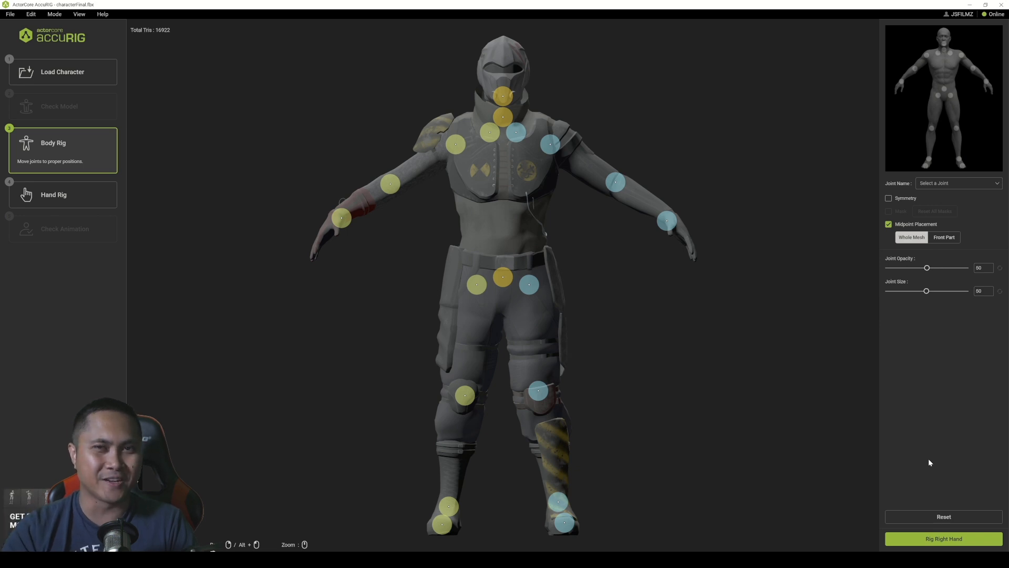
mouse_move(708, 355)
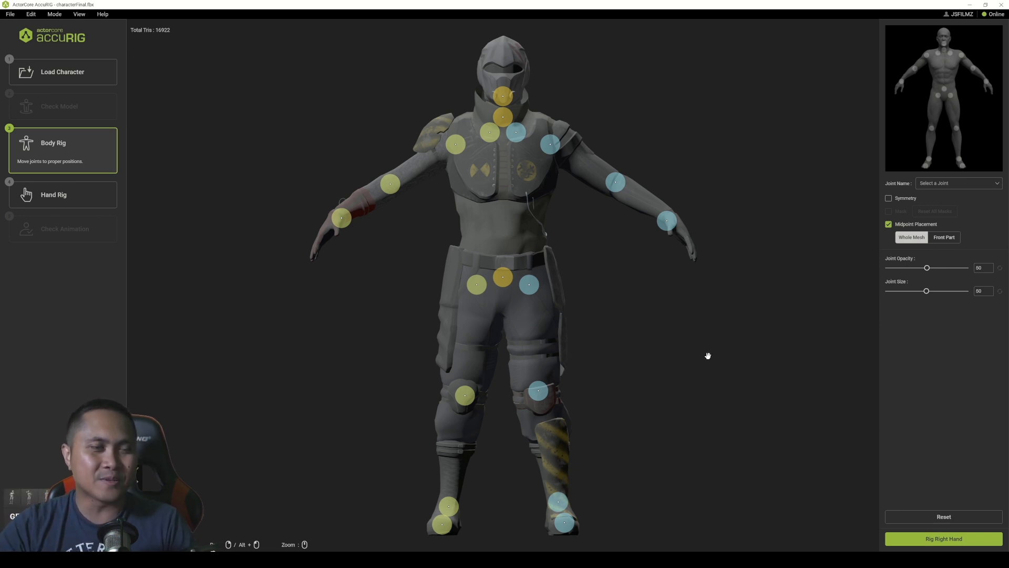
mouse_move(616, 358)
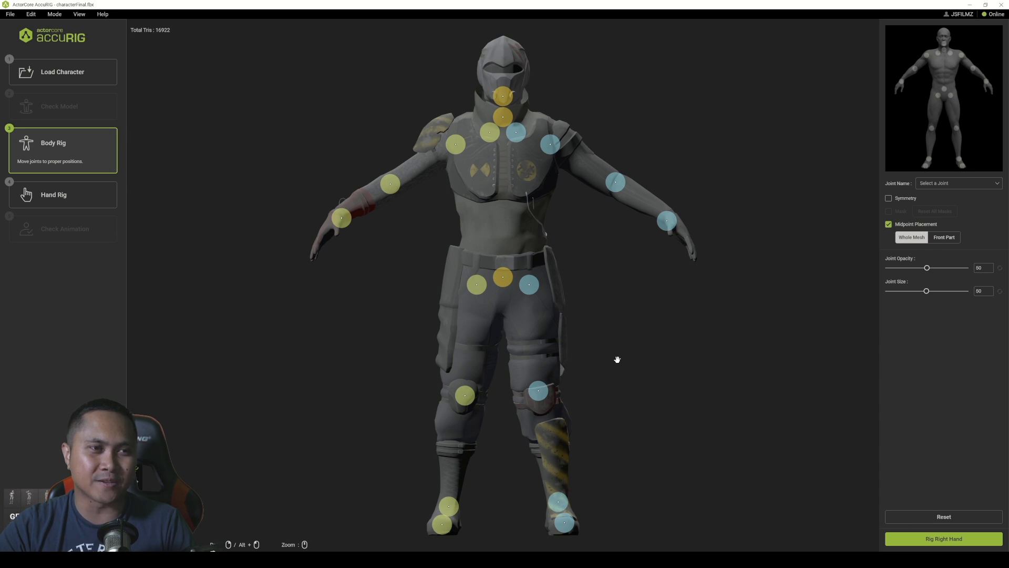
mouse_move(597, 335)
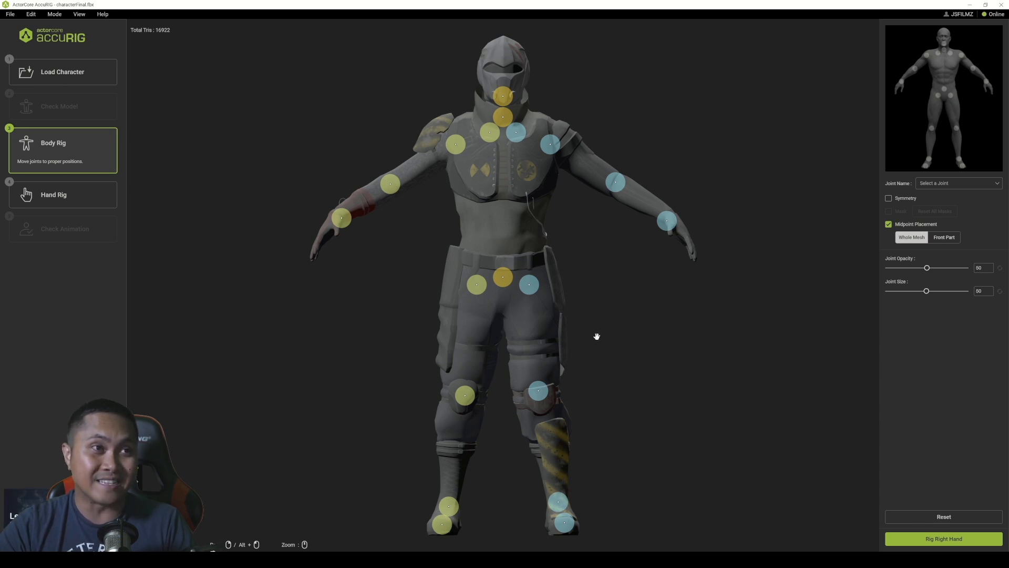
mouse_move(587, 333)
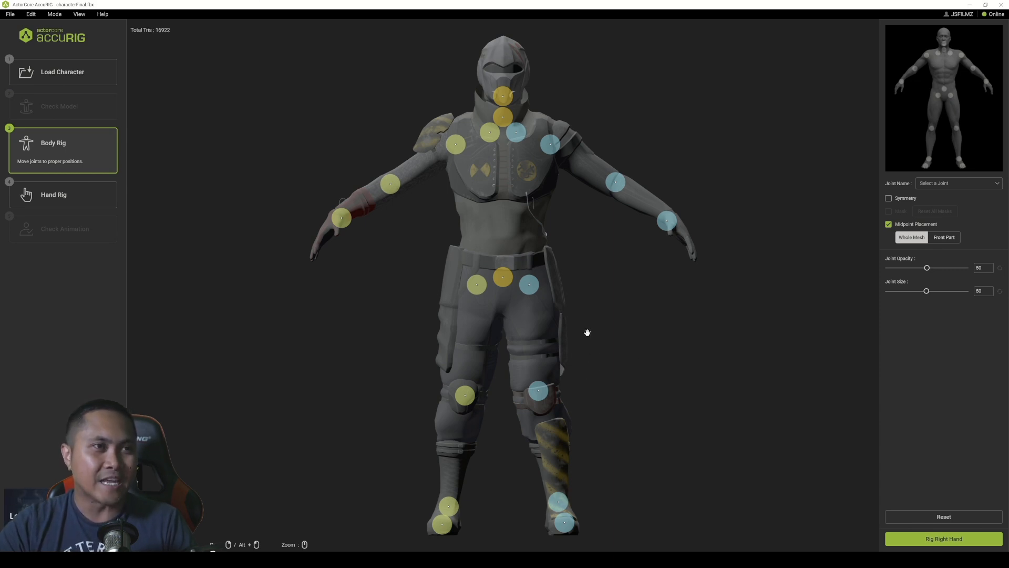
mouse_move(617, 303)
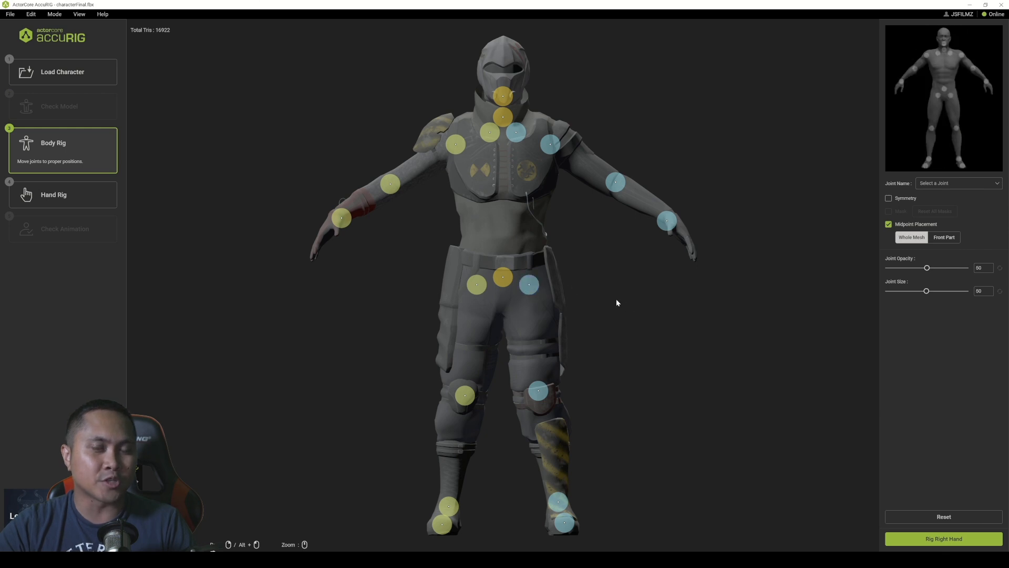
click(529, 284)
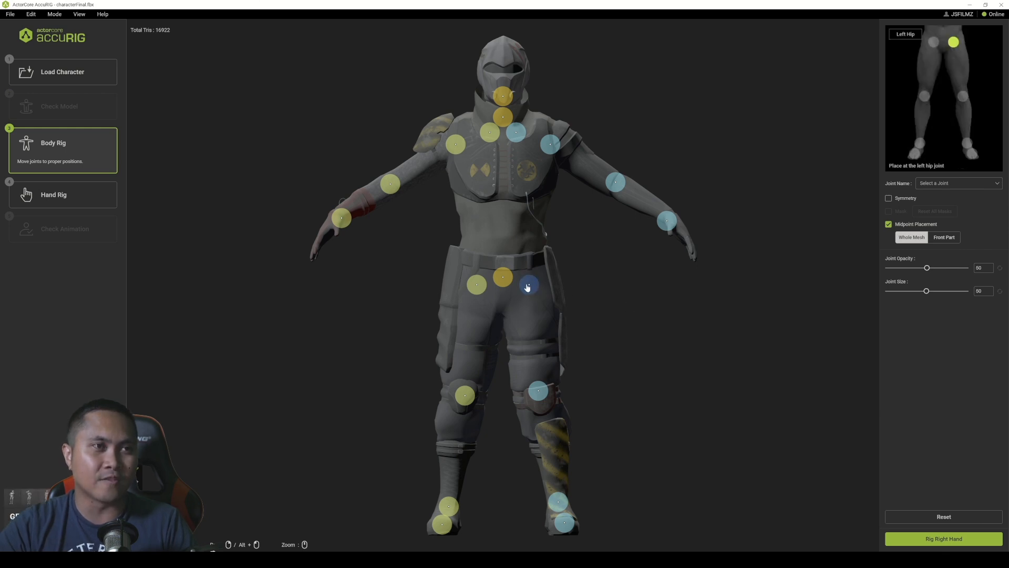
click(528, 284)
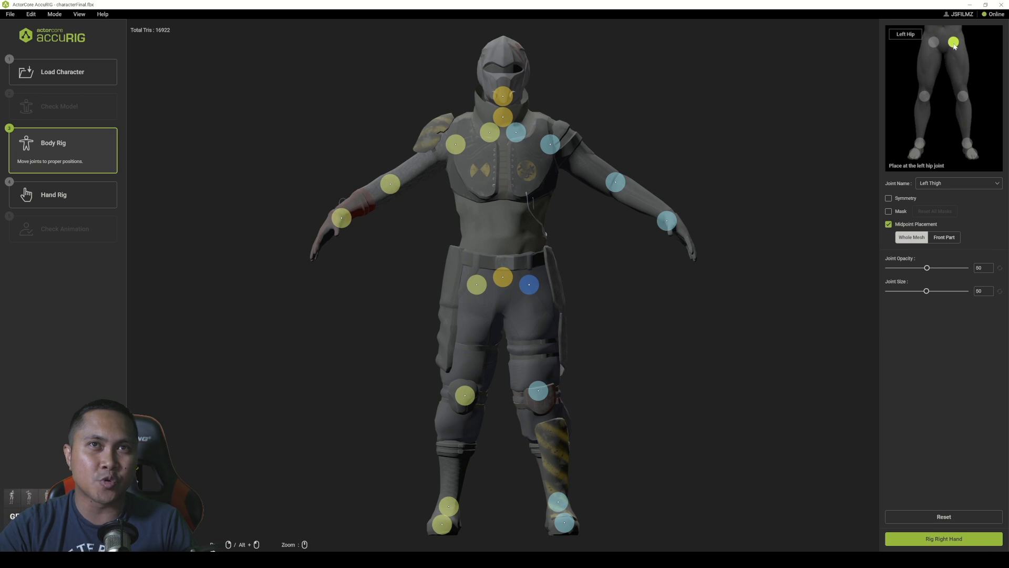
mouse_move(952, 48)
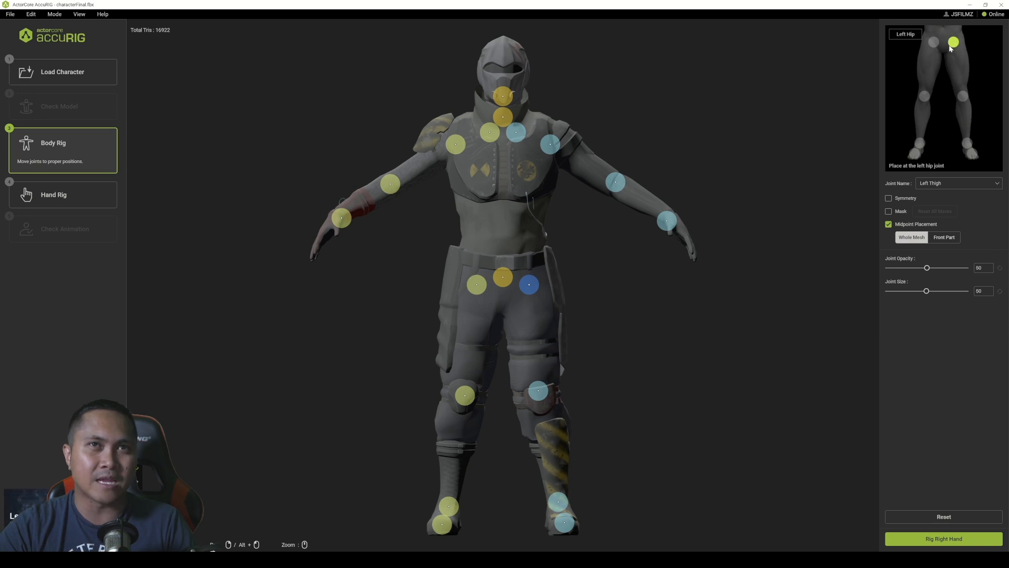
mouse_move(528, 284)
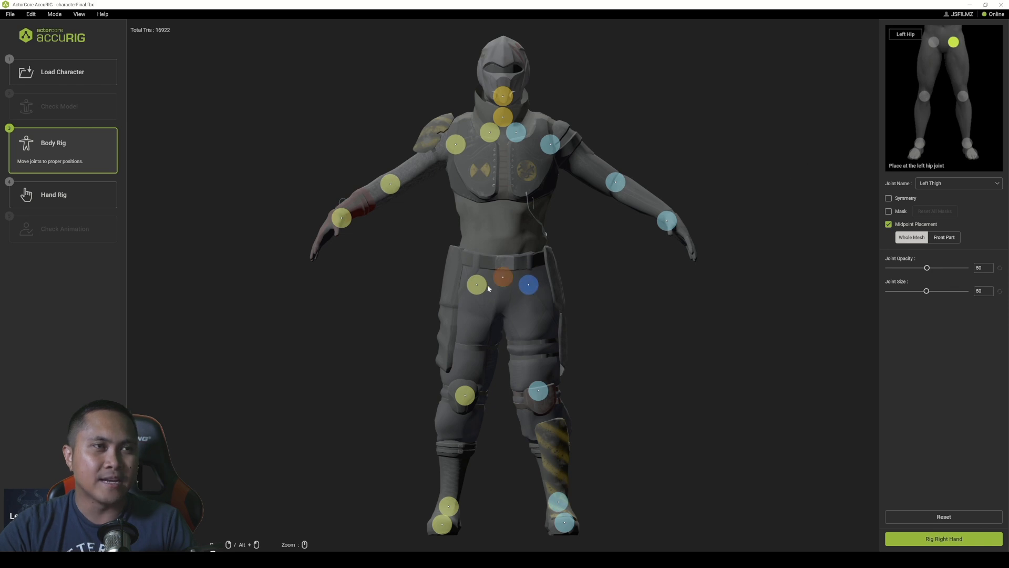
click(503, 278)
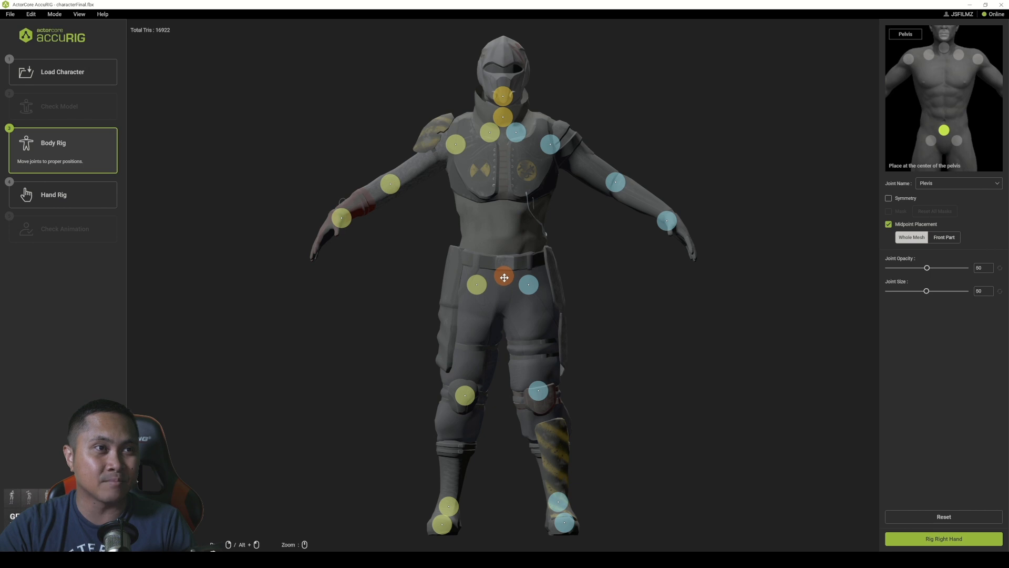
click(464, 396)
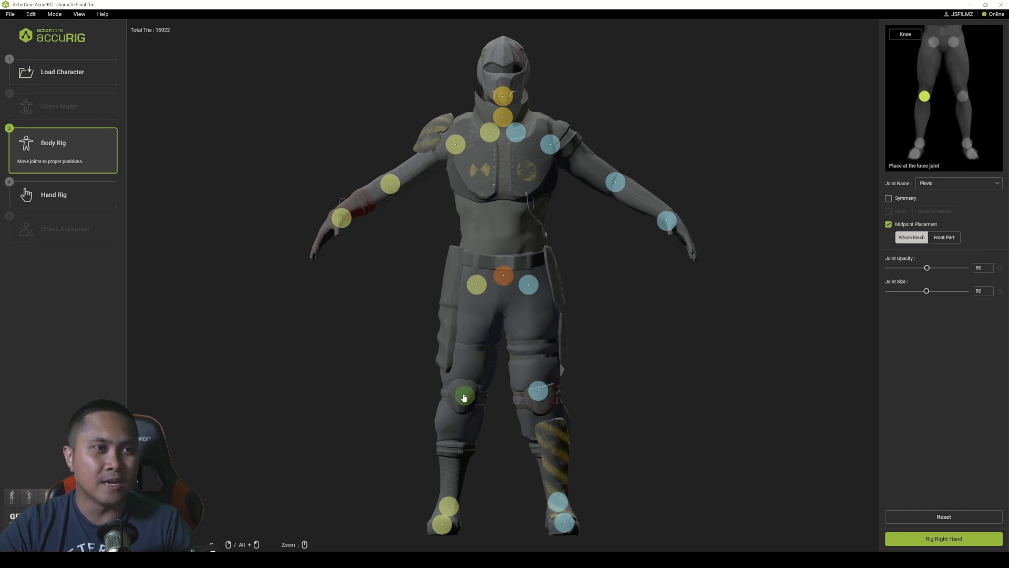
click(464, 395)
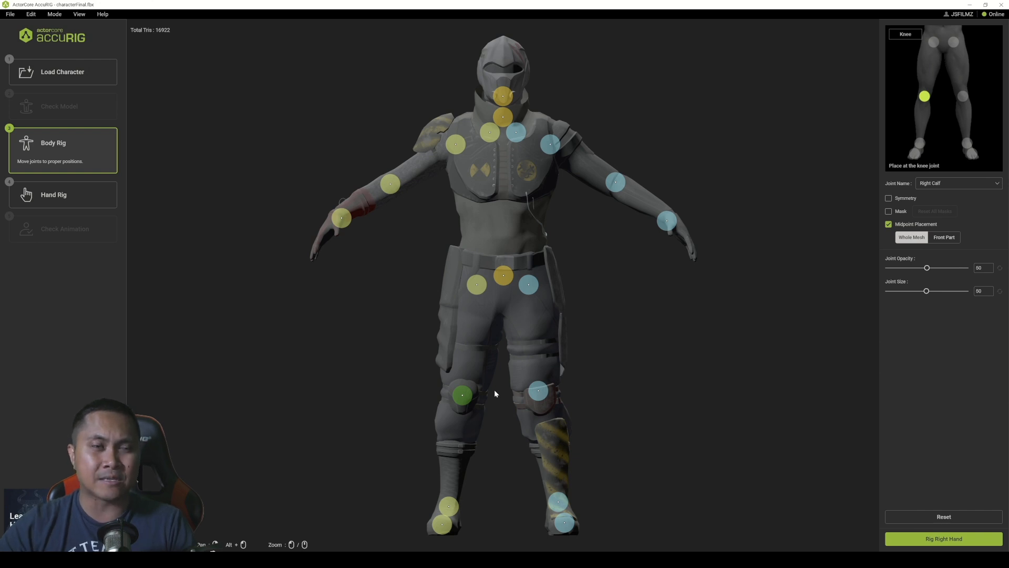
click(889, 198)
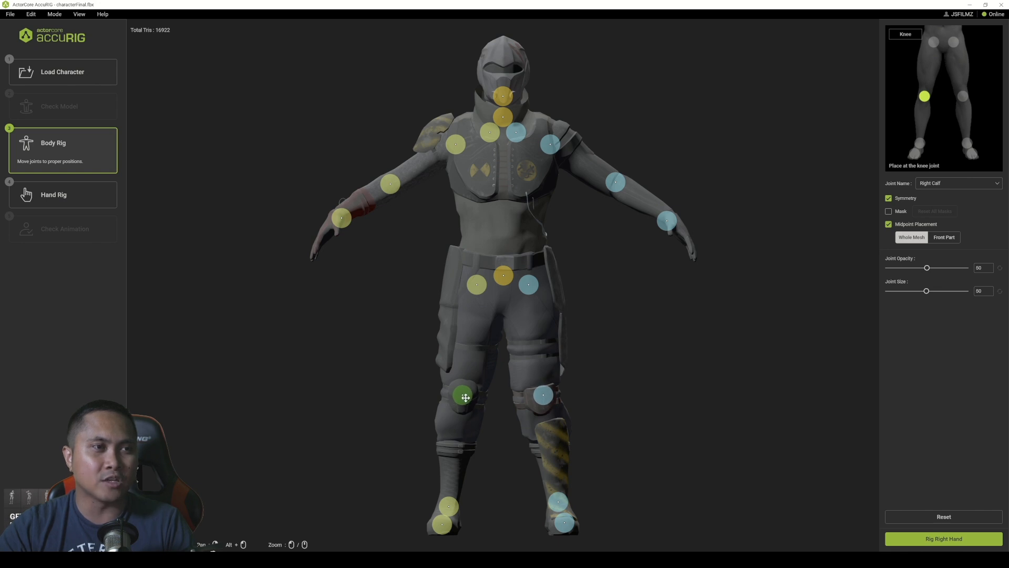
mouse_move(494, 424)
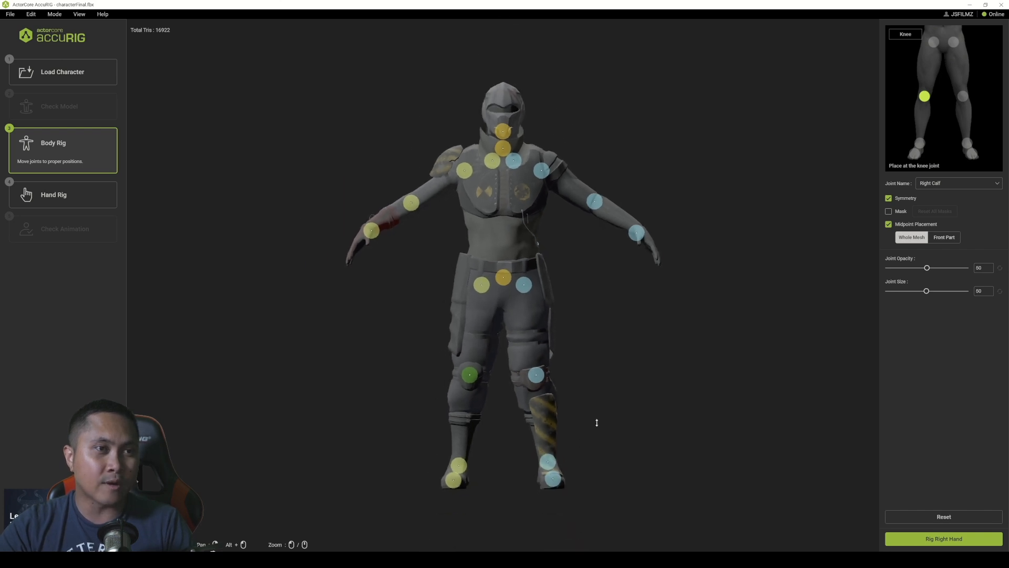
mouse_move(240, 510)
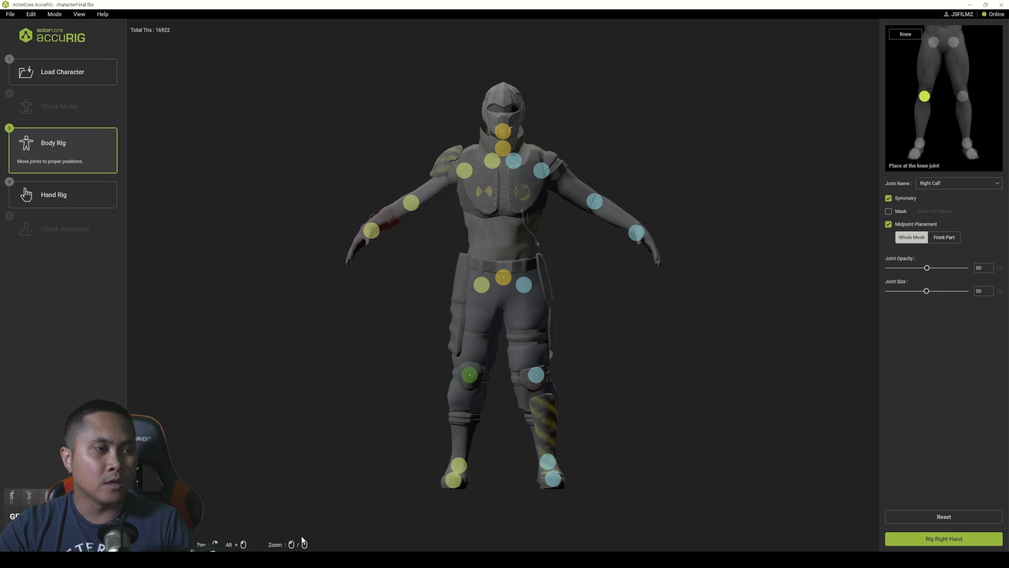
mouse_move(648, 366)
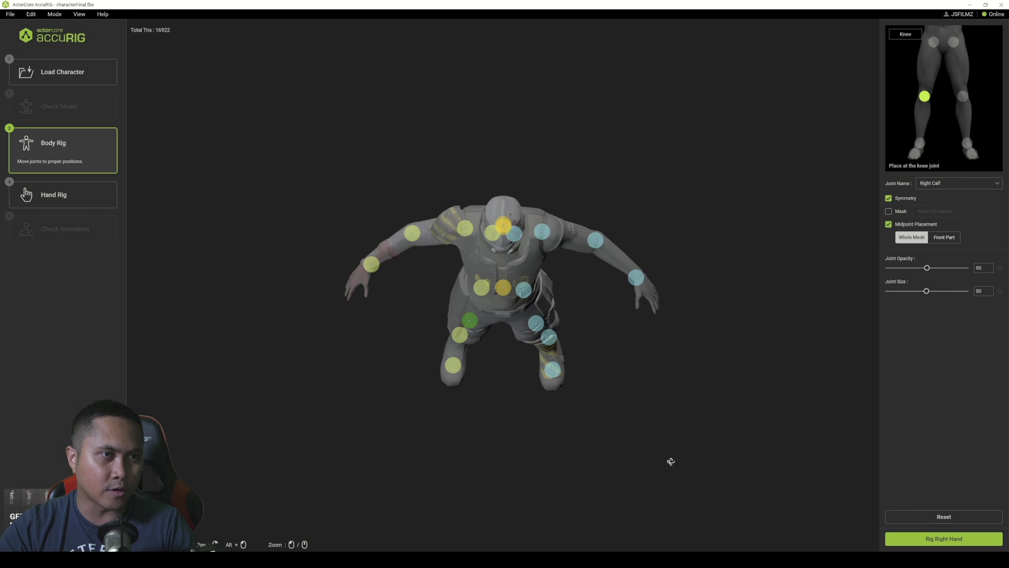
Step: Position the toe base, neck and head joints and confirm the body rig
click(452, 376)
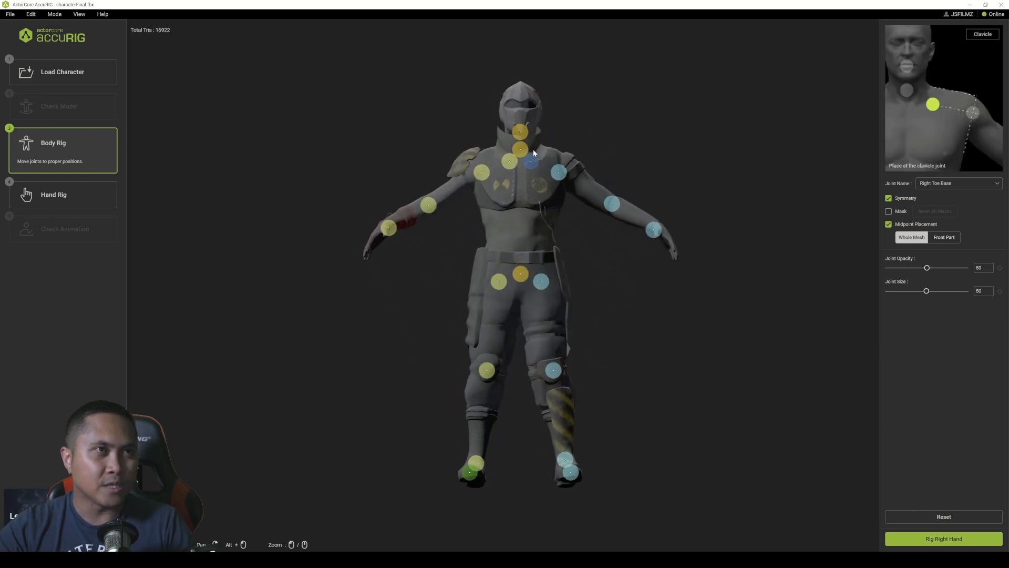
click(520, 149)
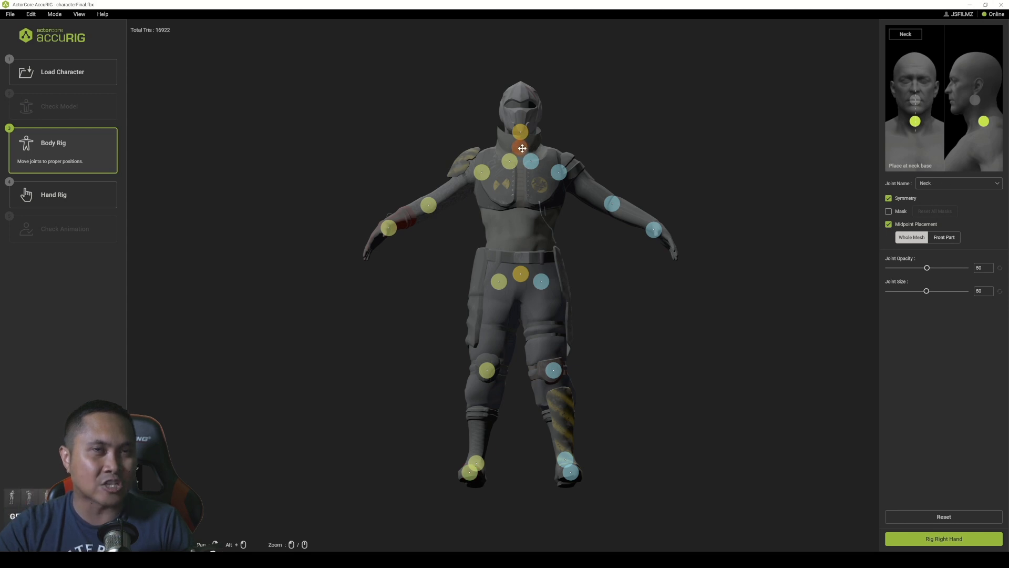
click(520, 132)
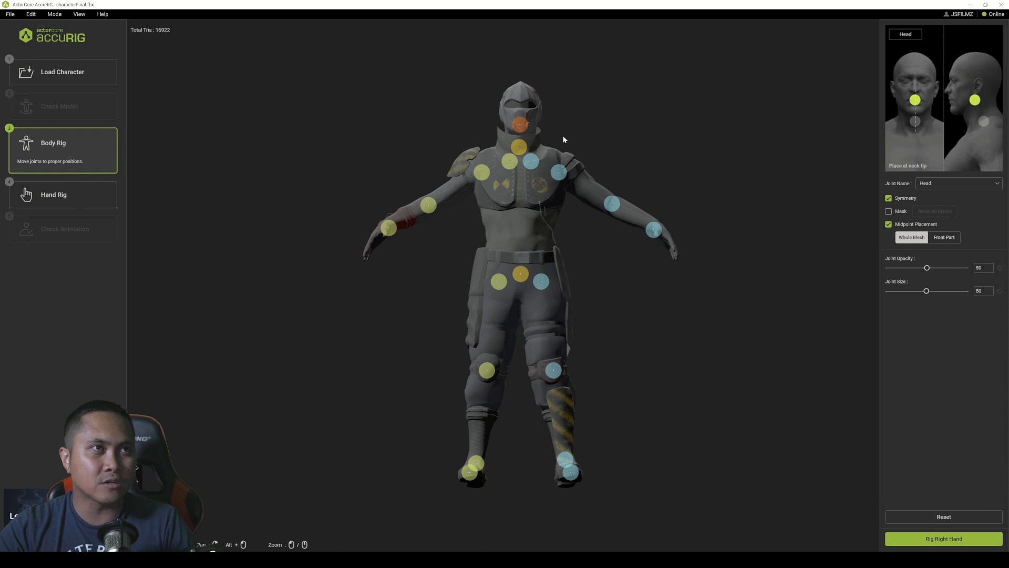
click(519, 147)
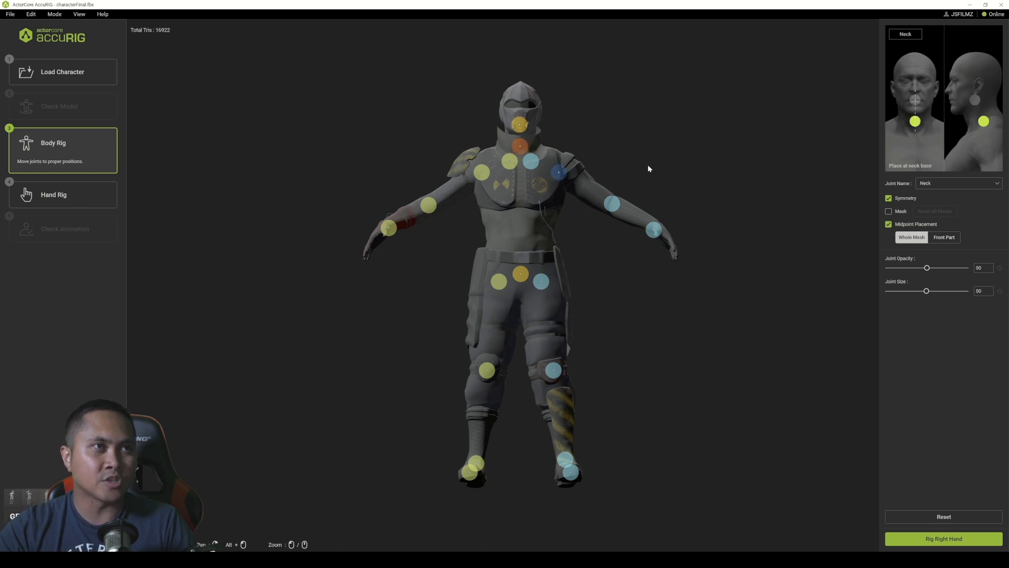
click(943, 539)
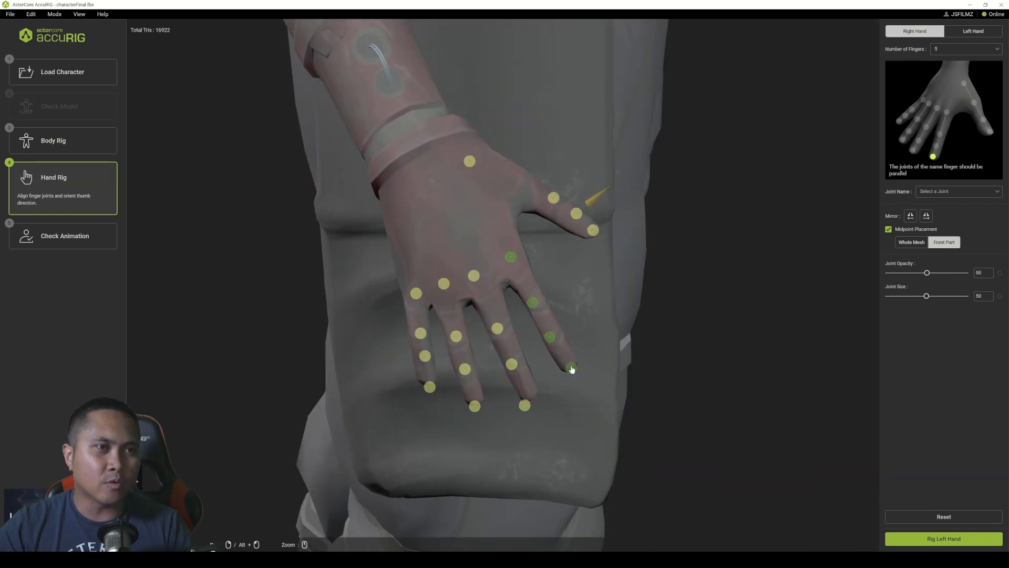
Step: Align the right hand's ring, pinky and thumb joints along each digit
click(571, 369)
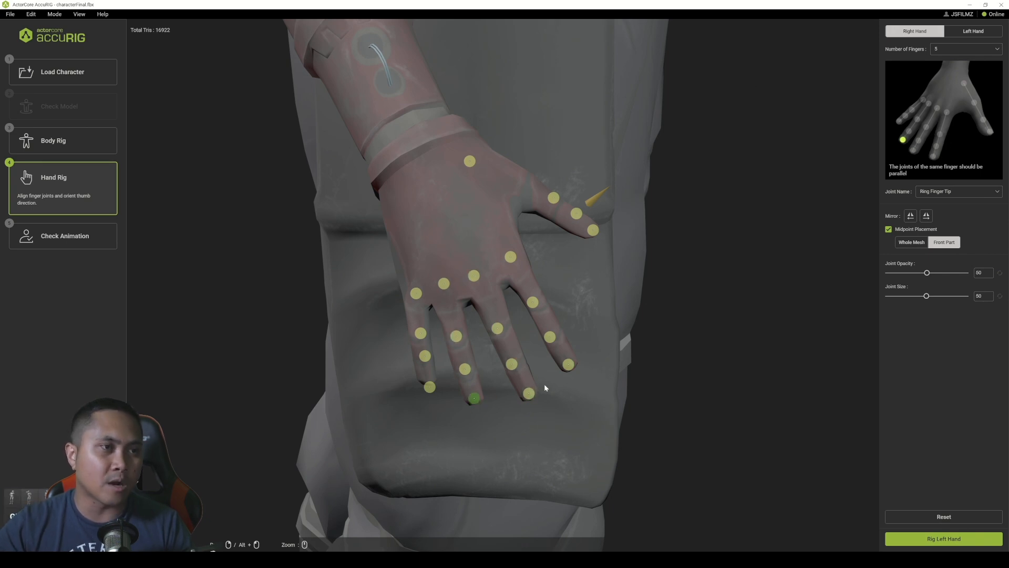
click(428, 387)
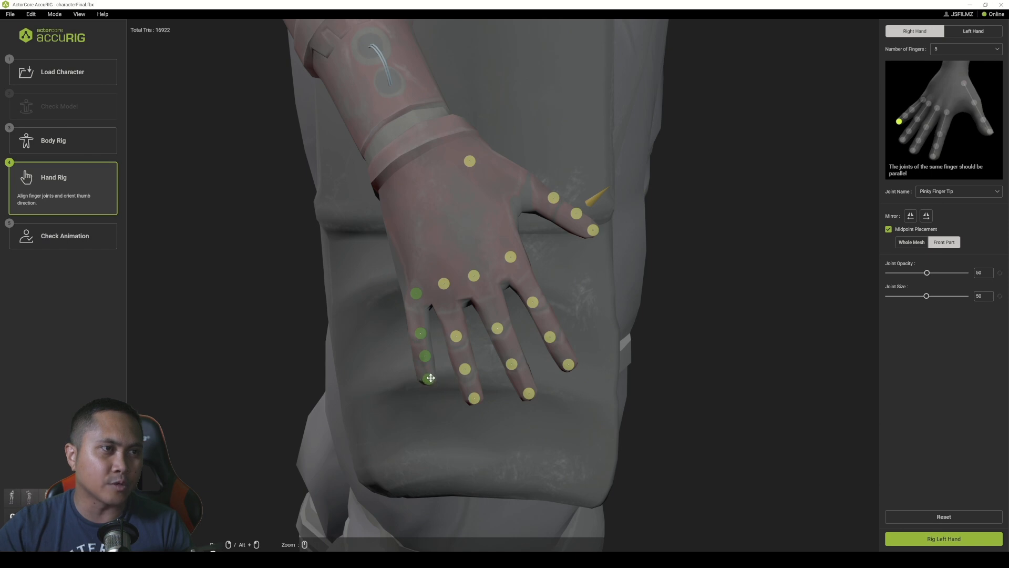
click(423, 356)
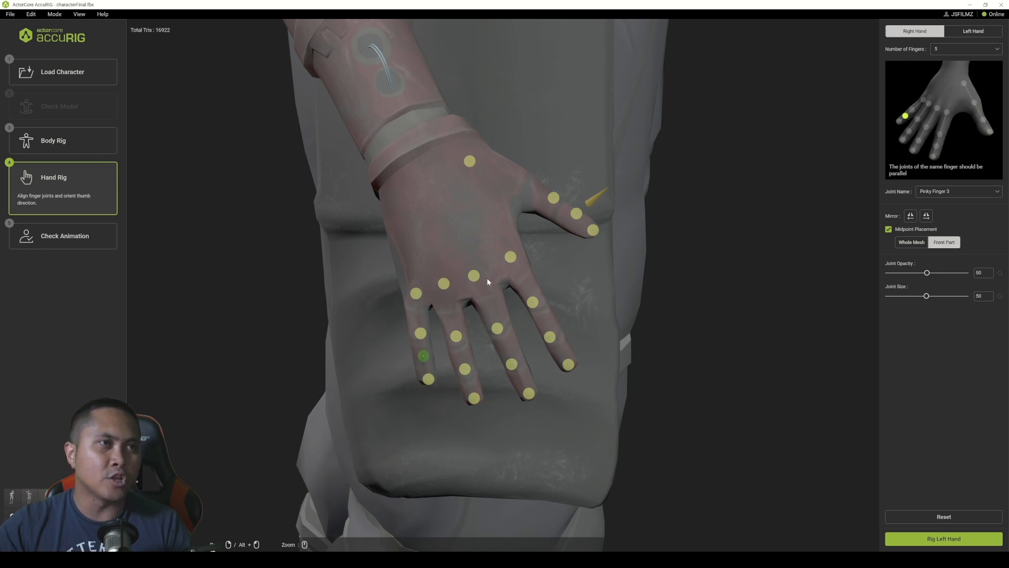
click(468, 161)
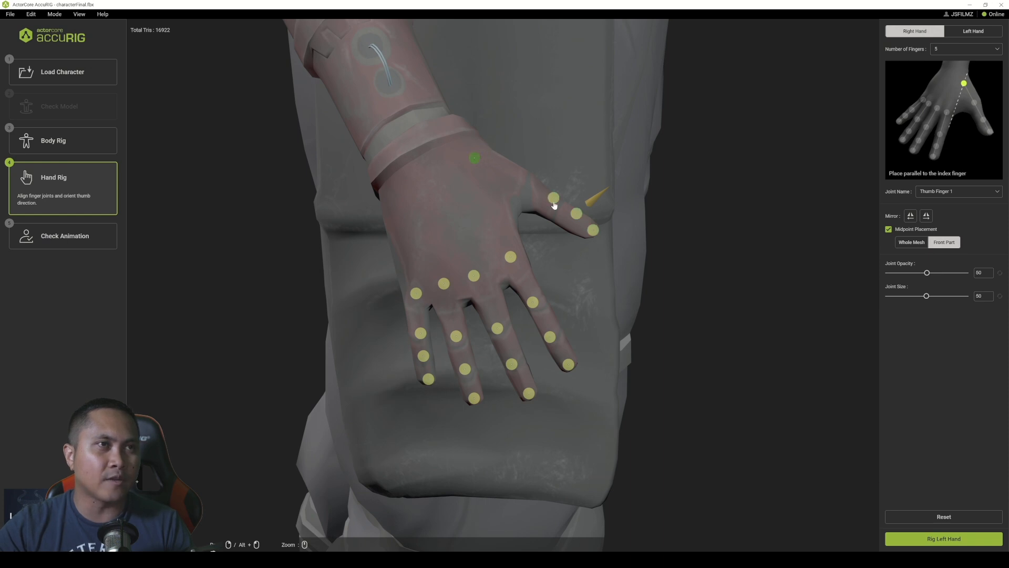
click(553, 197)
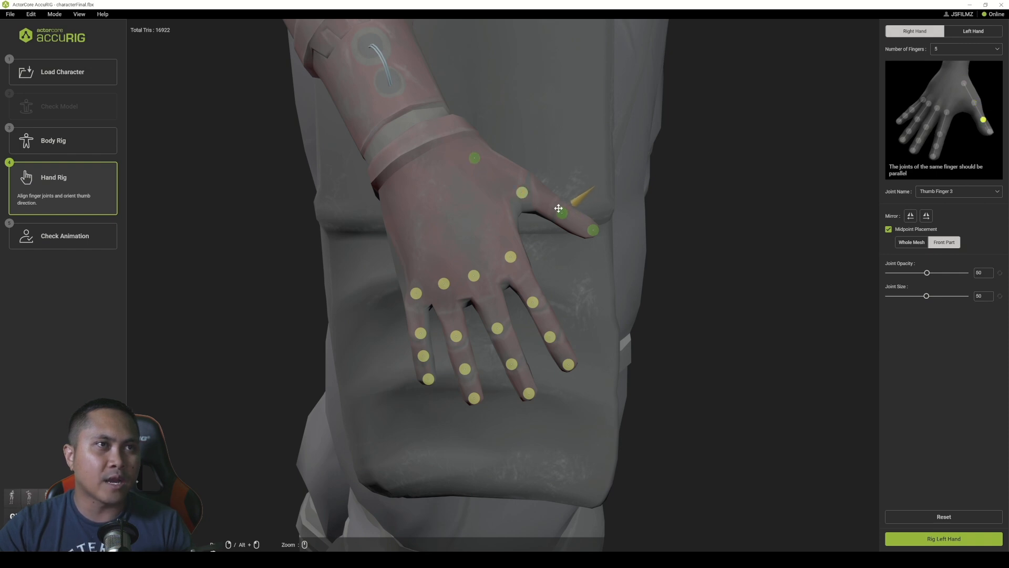
click(593, 229)
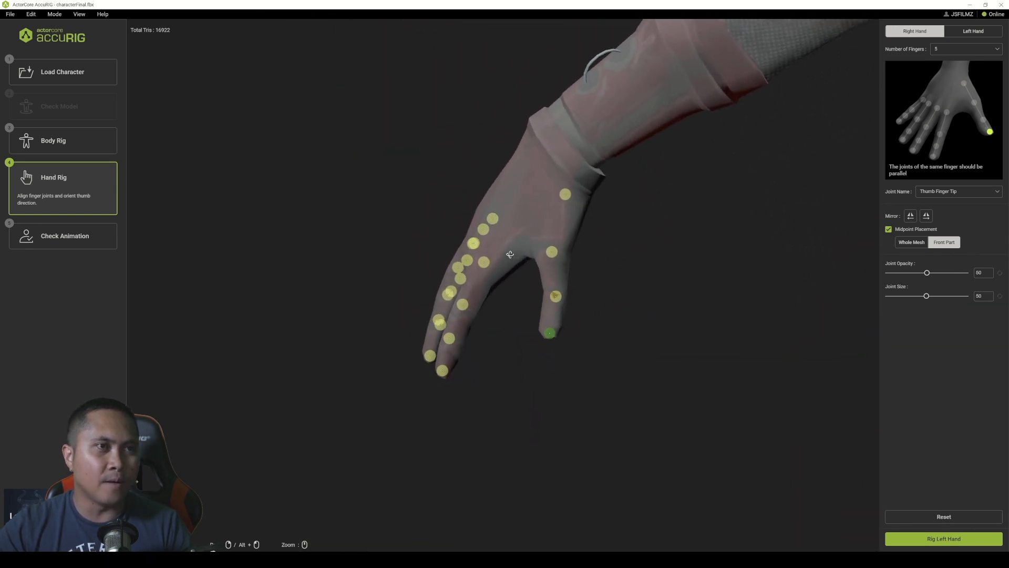
click(556, 298)
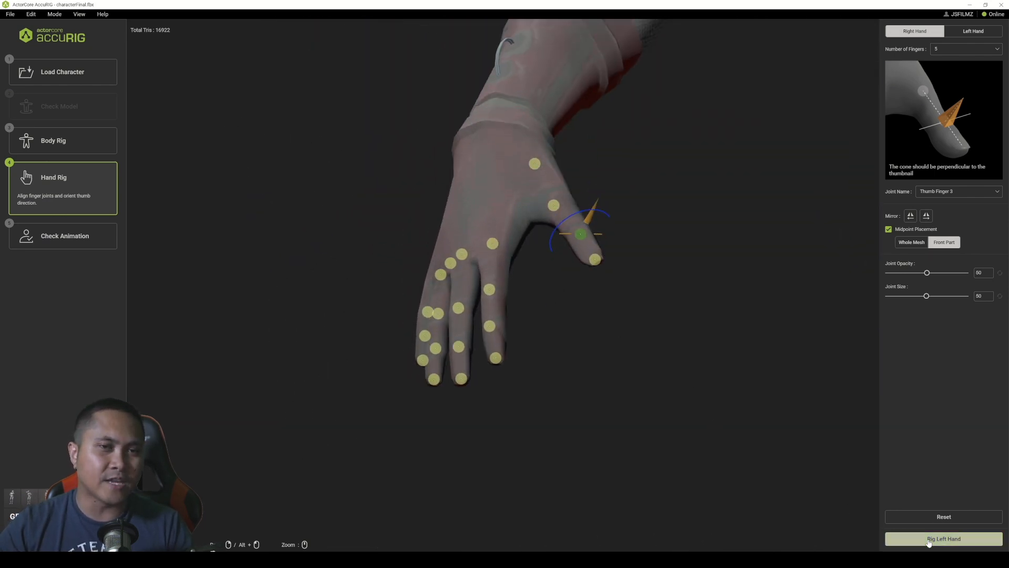
Step: Confirm the right-hand rig, align left-hand middle, ring and pinky joints, then finalize
click(944, 539)
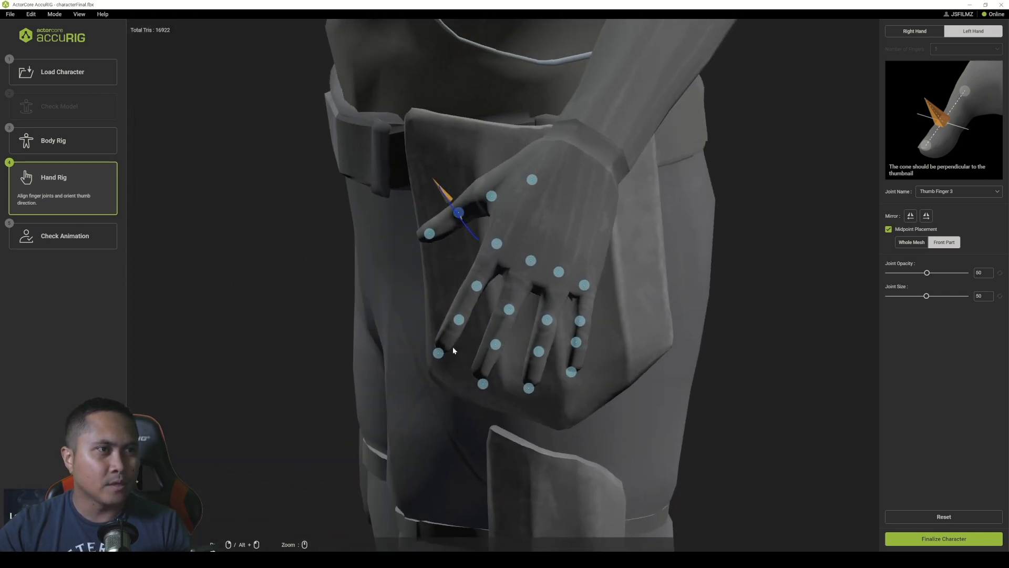
click(441, 346)
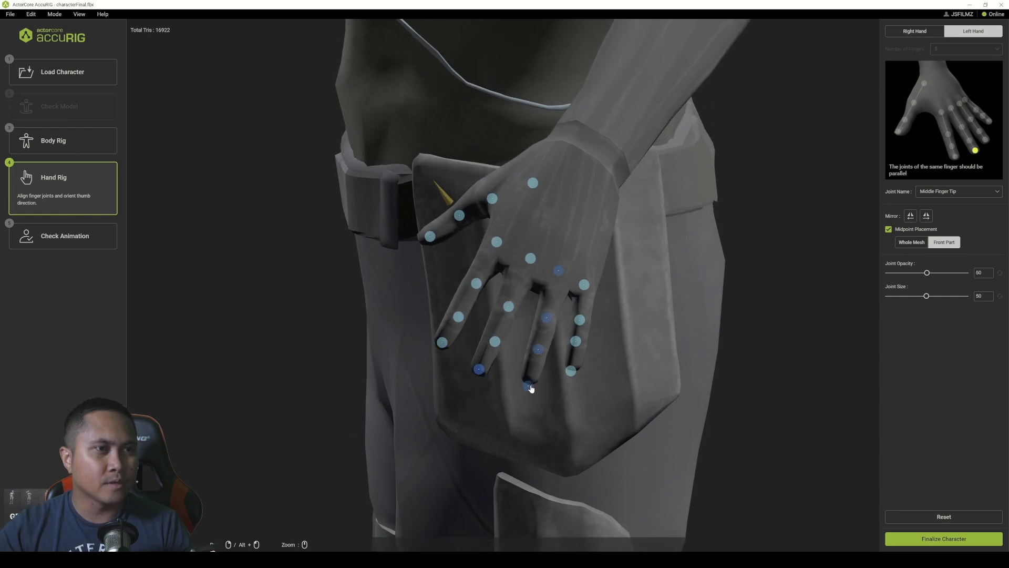
click(574, 362)
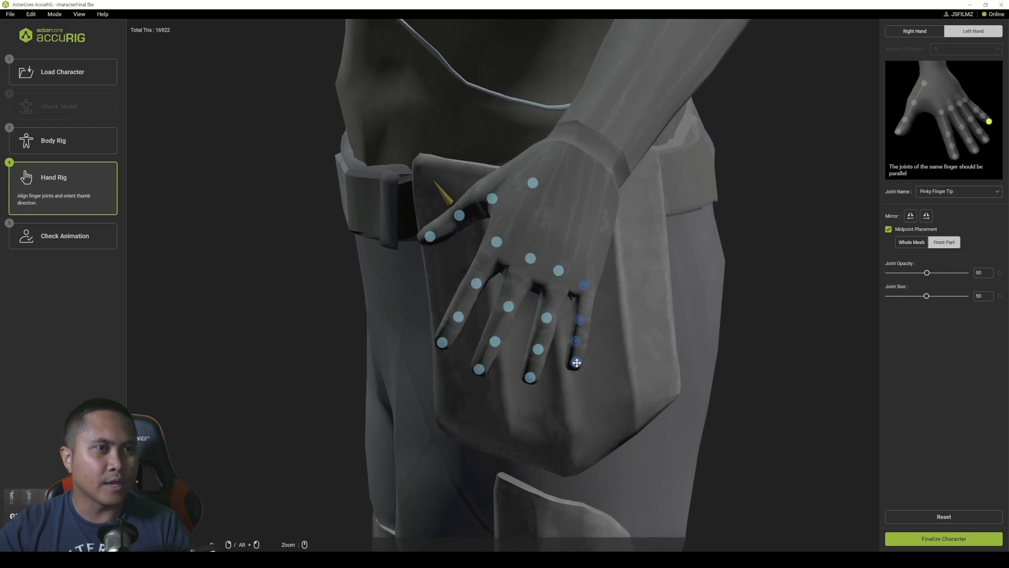
click(576, 339)
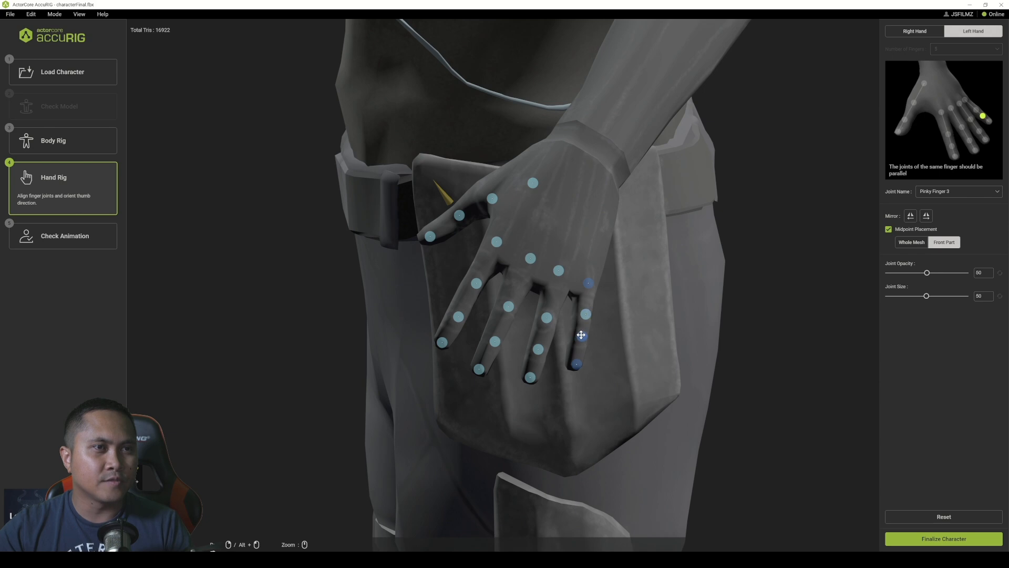
click(558, 270)
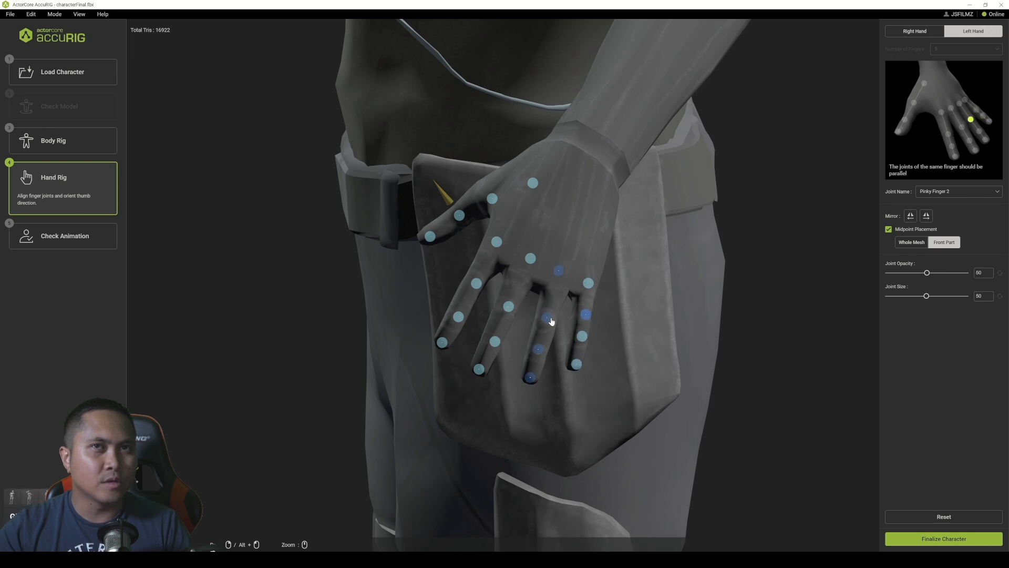
click(547, 317)
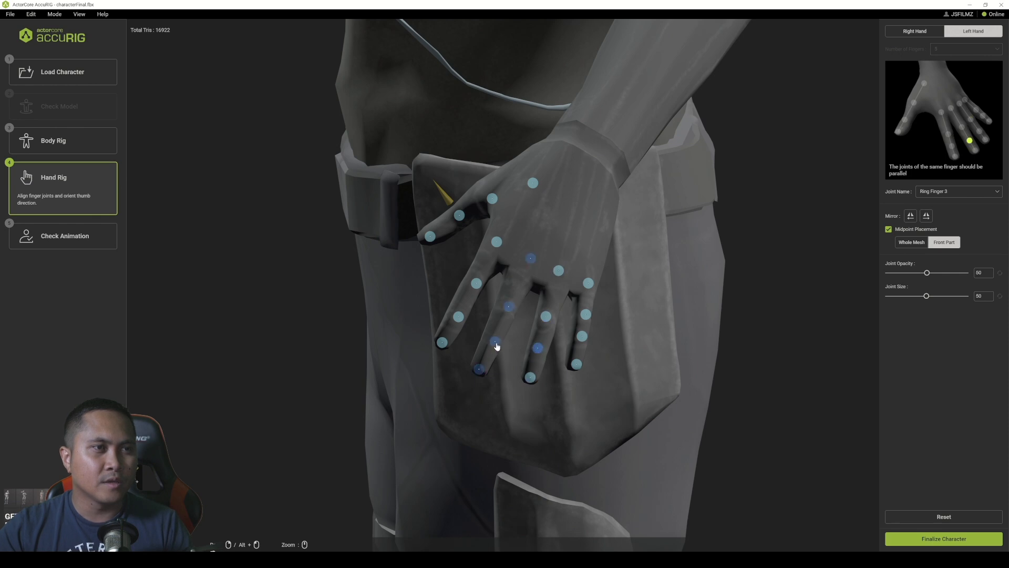
click(492, 339)
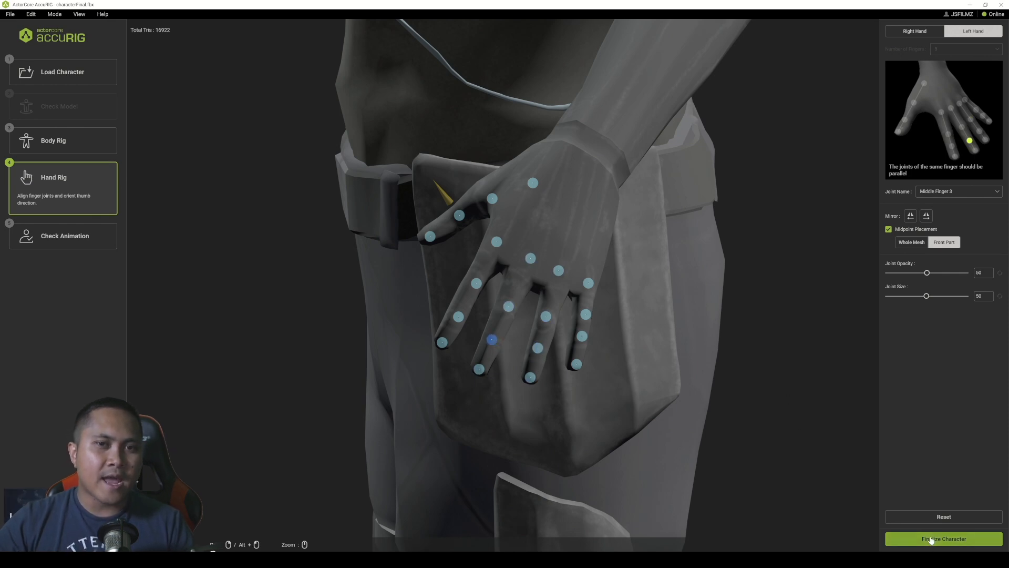
click(943, 538)
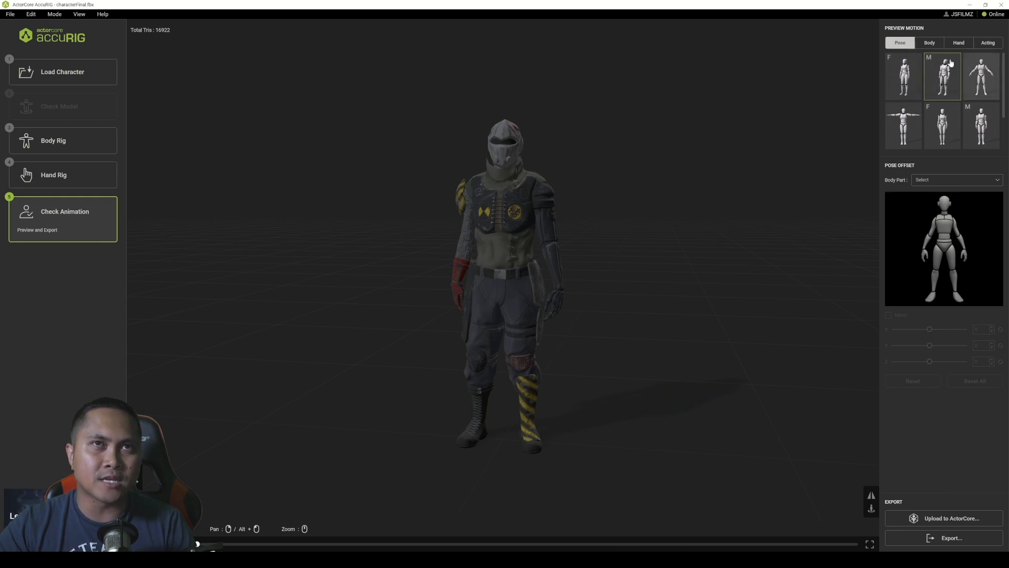
Step: Preview the rigged character in a different pose and an Acting motion
click(981, 76)
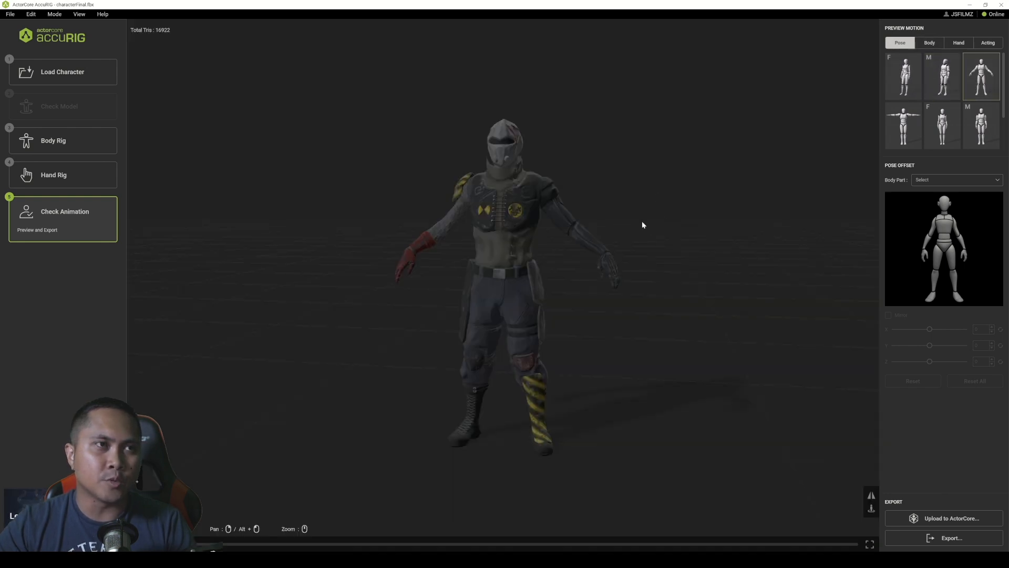
click(988, 43)
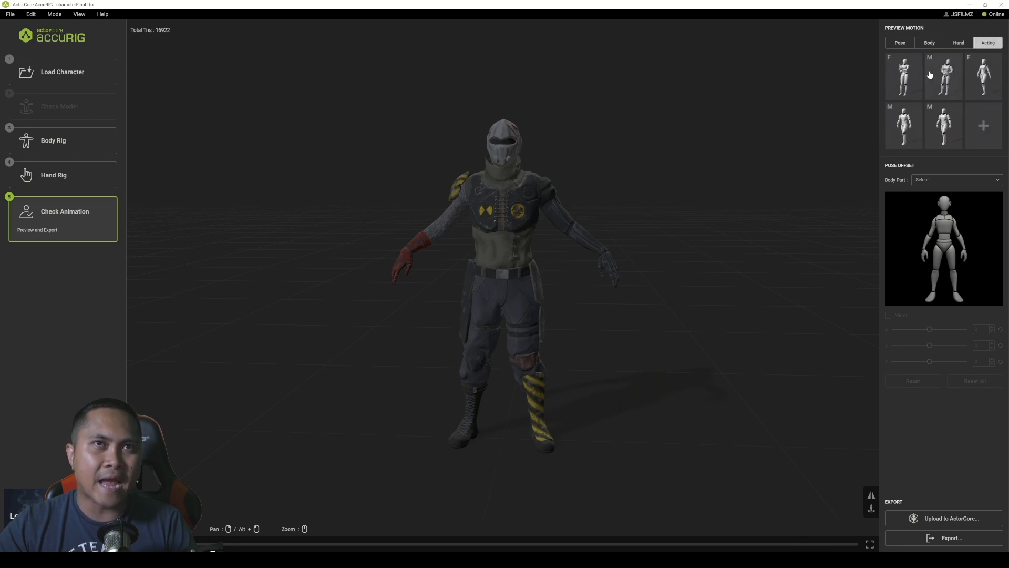
click(904, 75)
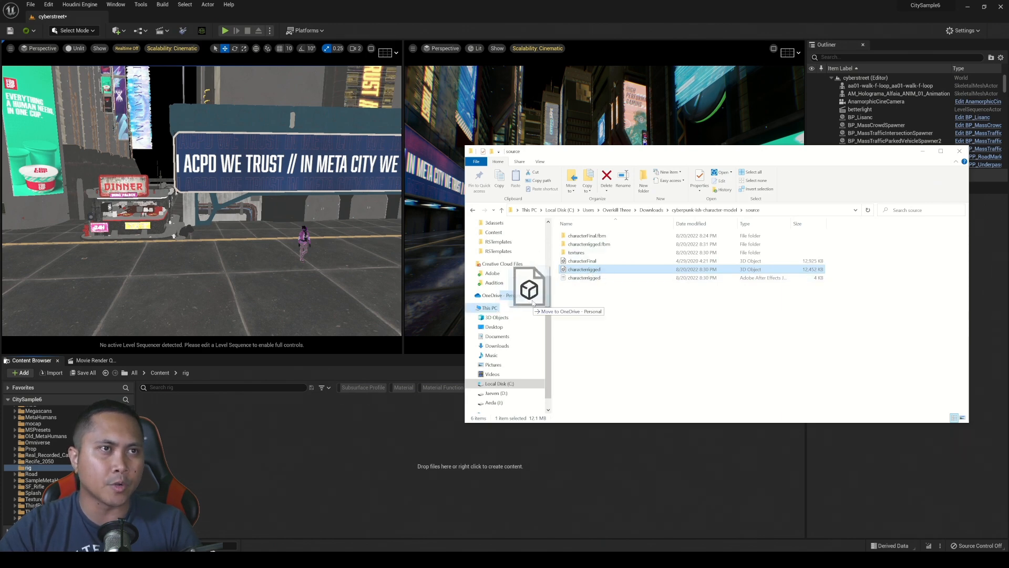
Step: Import characterrigged with CC Auto Setup accepted and Import Animations unchecked
double_click(584, 268)
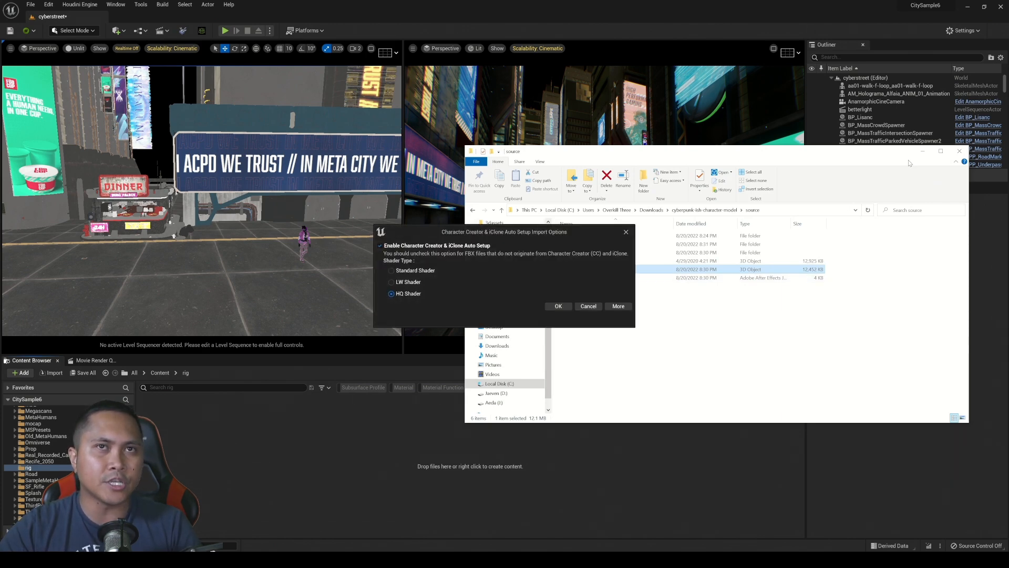
click(557, 306)
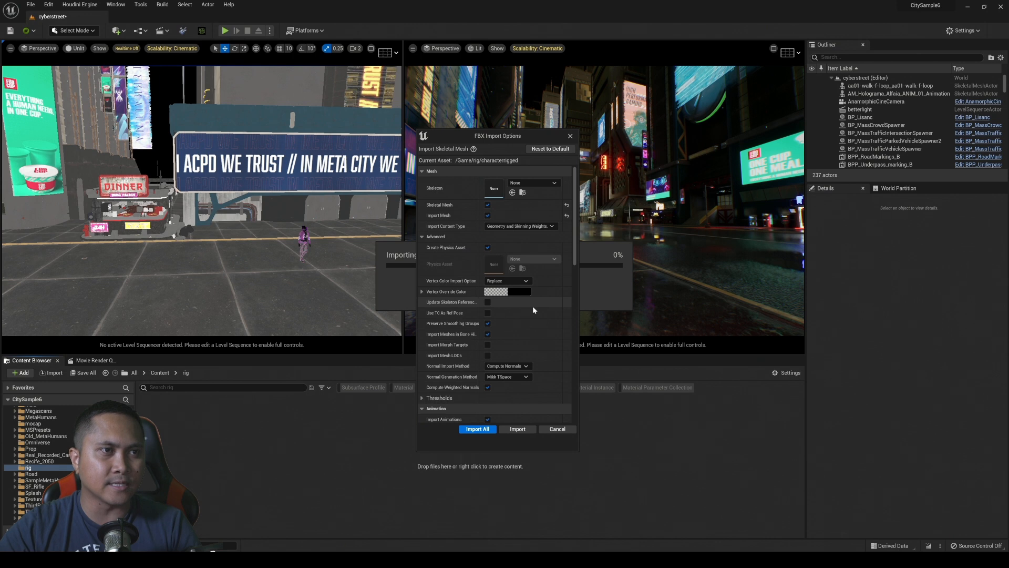
scroll(down, 3)
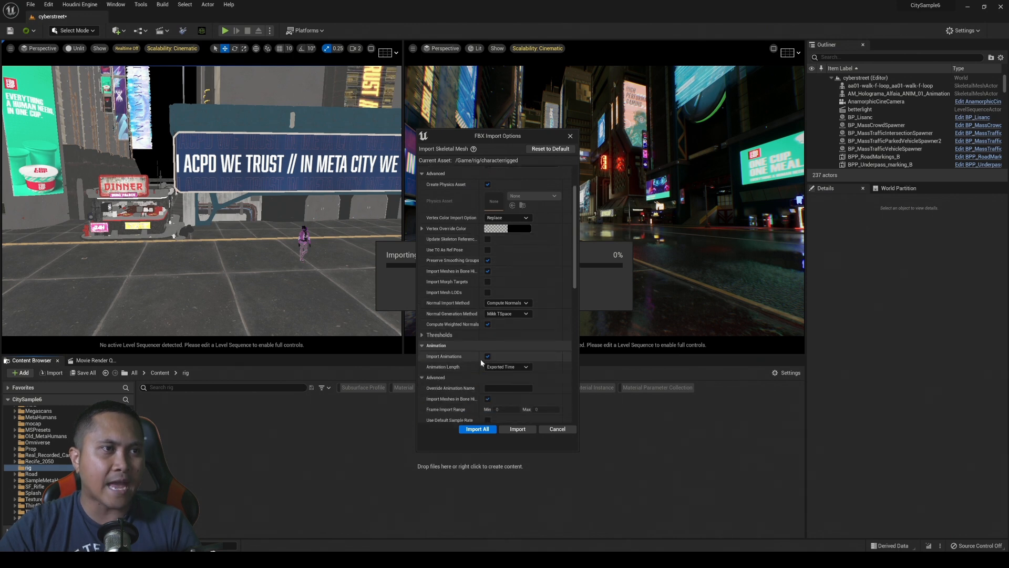
click(487, 356)
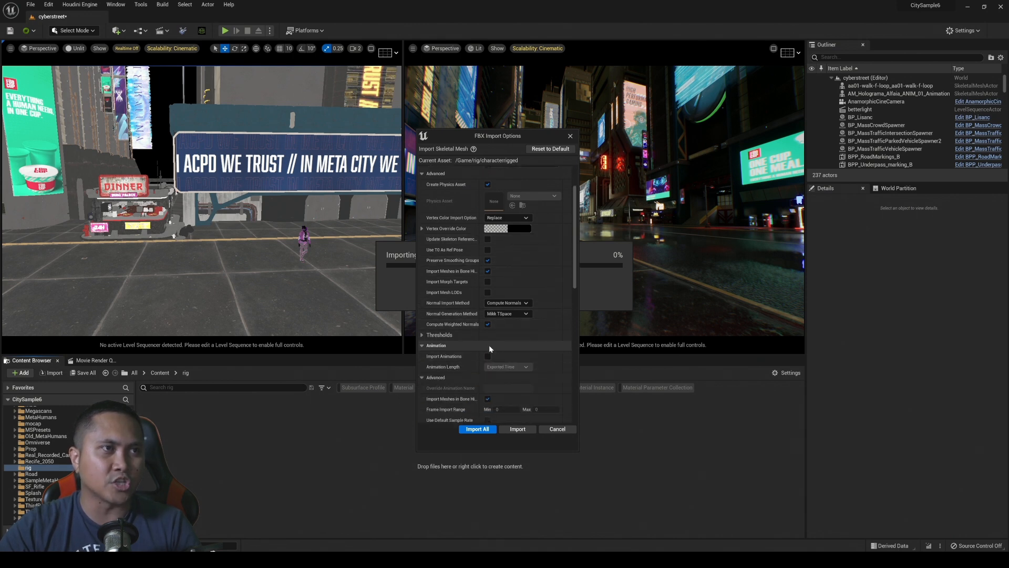
scroll(down, 3)
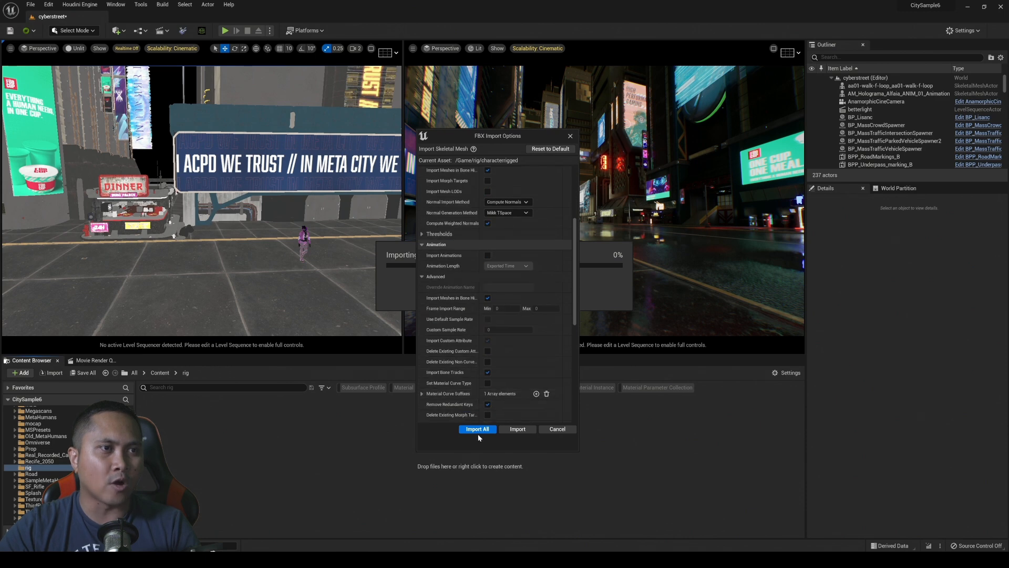
click(477, 429)
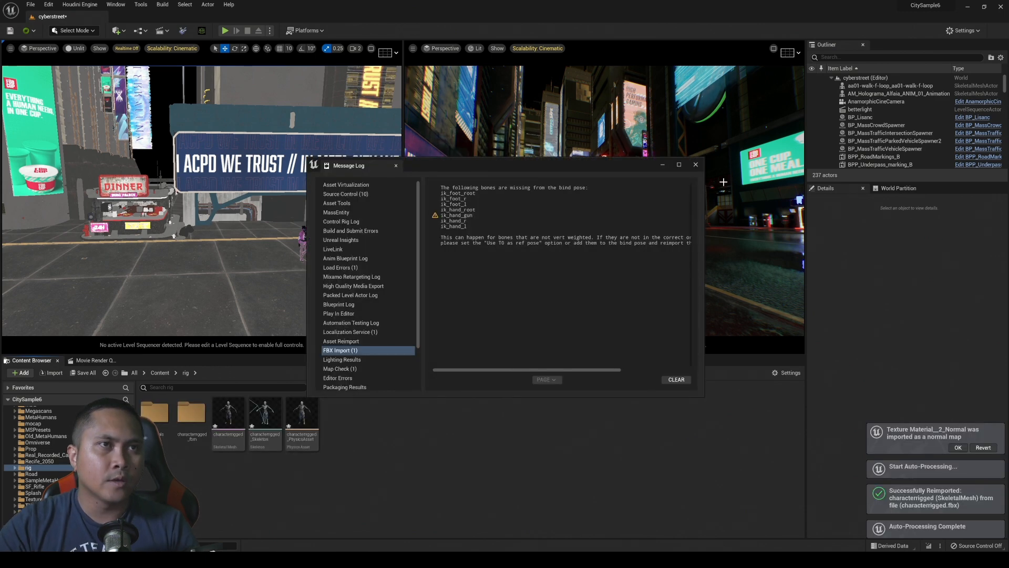
Step: Close the import Message Log and upload the rigged character to ActorCore from AccuRIG
click(695, 164)
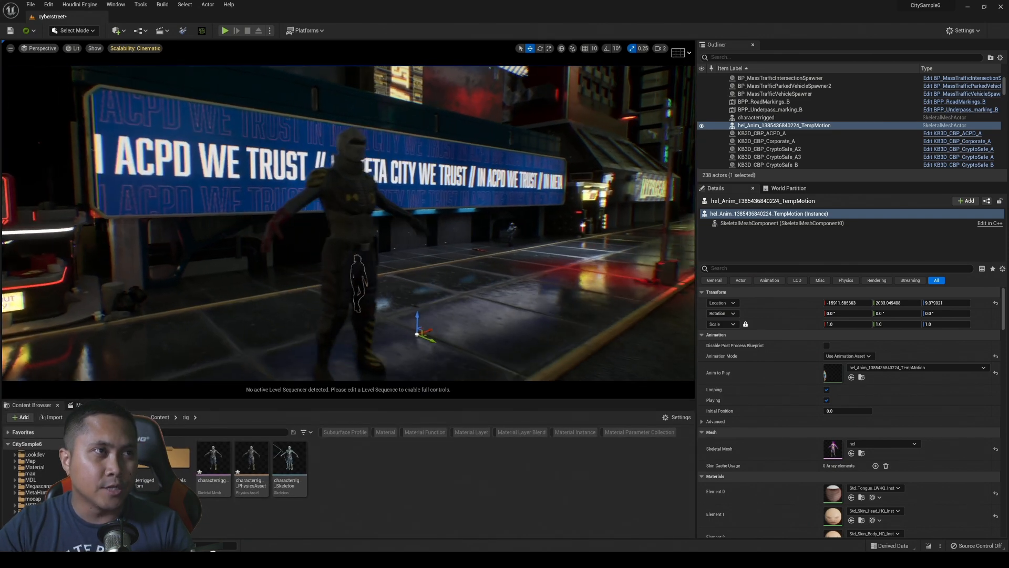
mouse_move(251, 457)
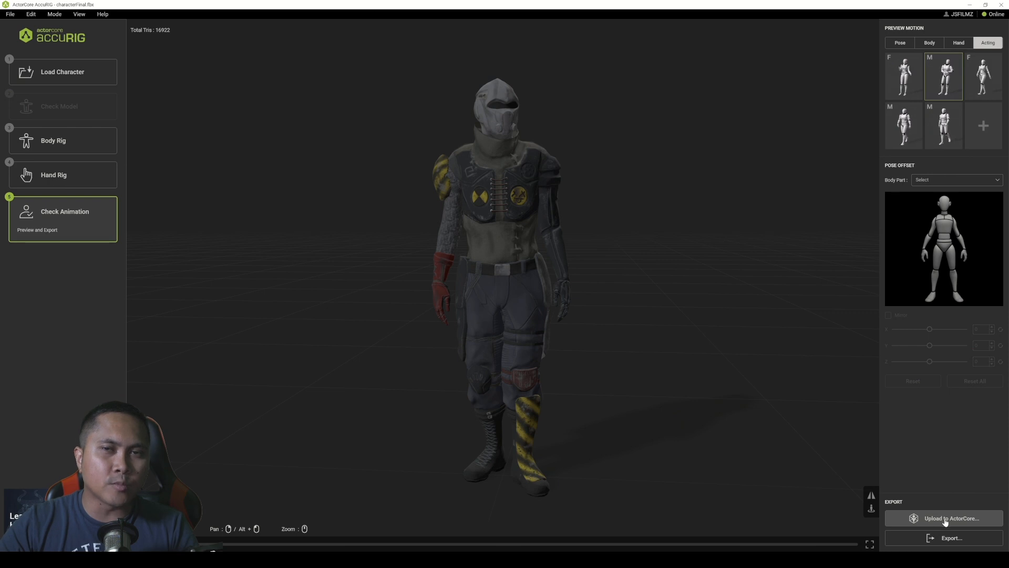
click(951, 518)
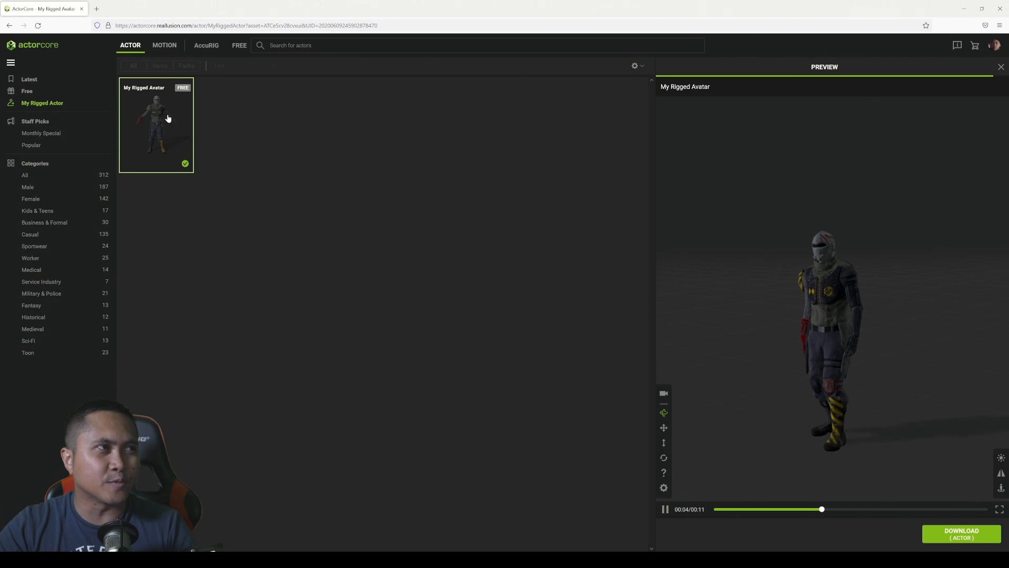
Step: Open My Rigged Avatar and play the free Run To Blast motion on it
click(164, 45)
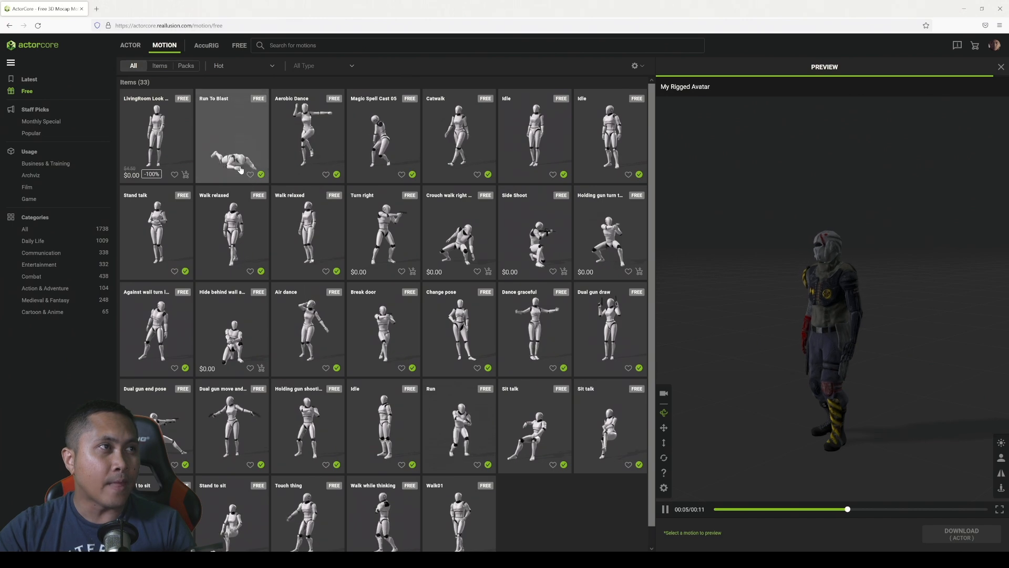
click(231, 136)
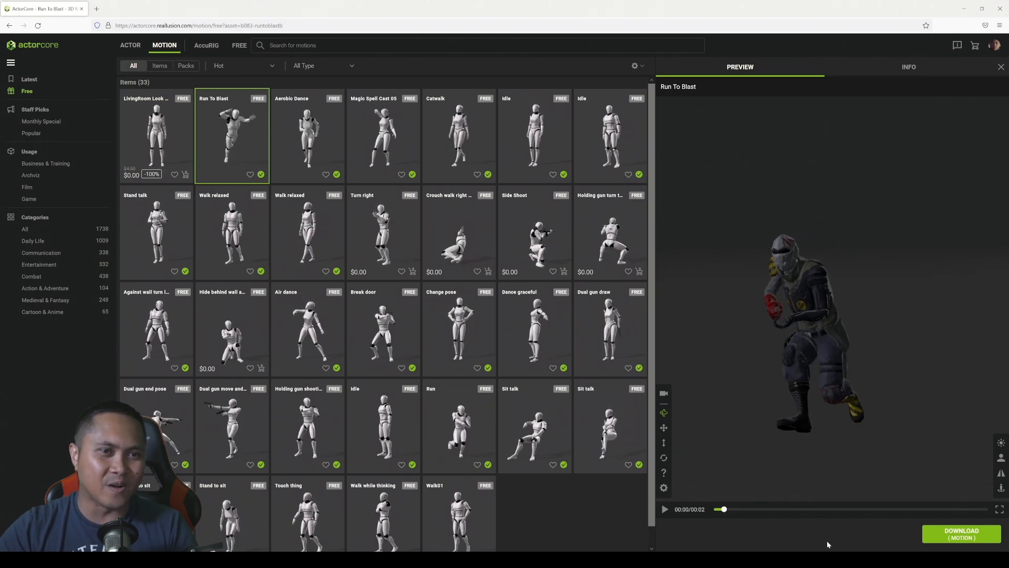
Step: Download Run To Blast on My Rigged Avatar for Unreal, with Embed Texture enabled
click(960, 535)
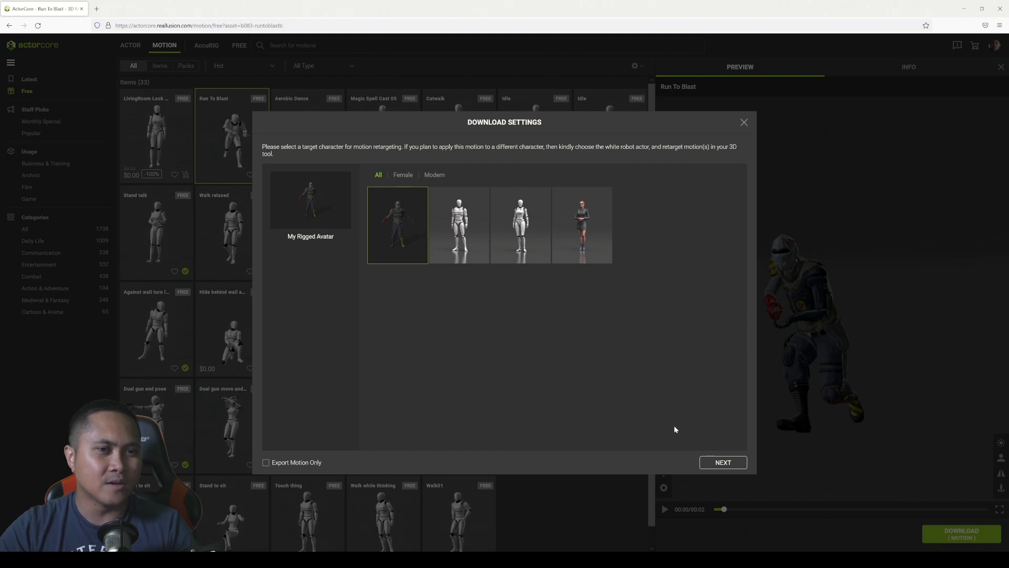
click(722, 463)
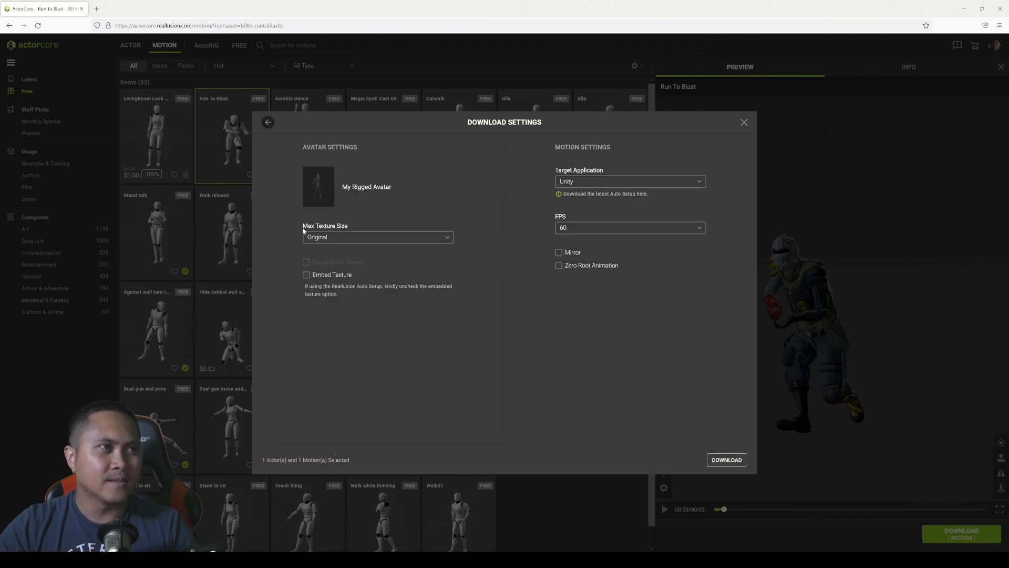
click(629, 180)
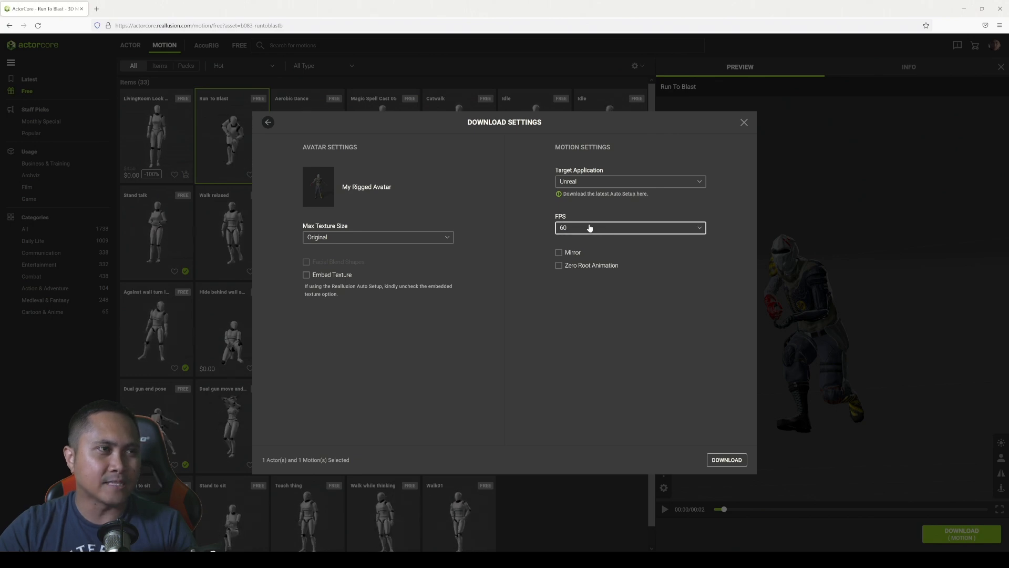
click(307, 275)
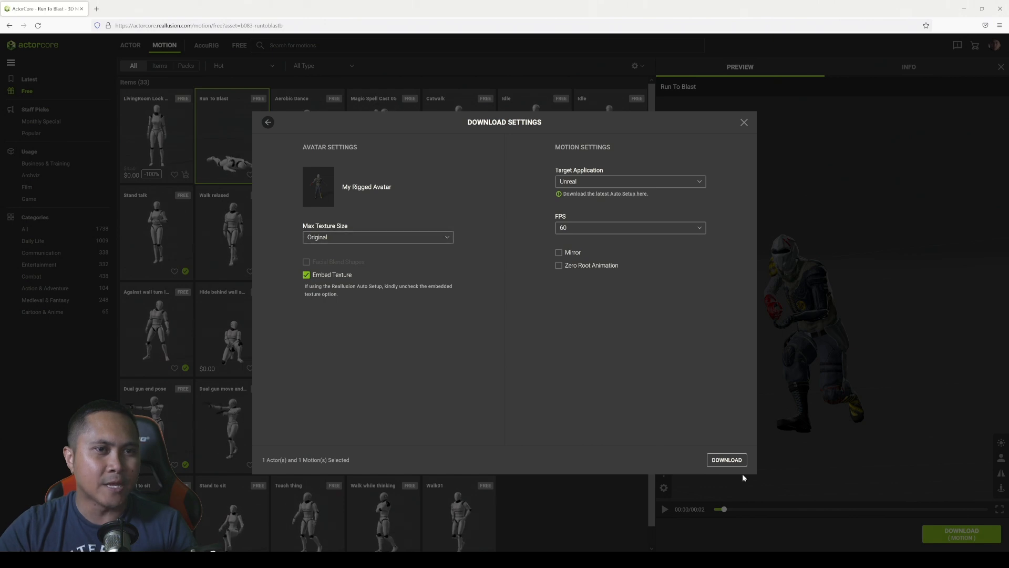
click(745, 123)
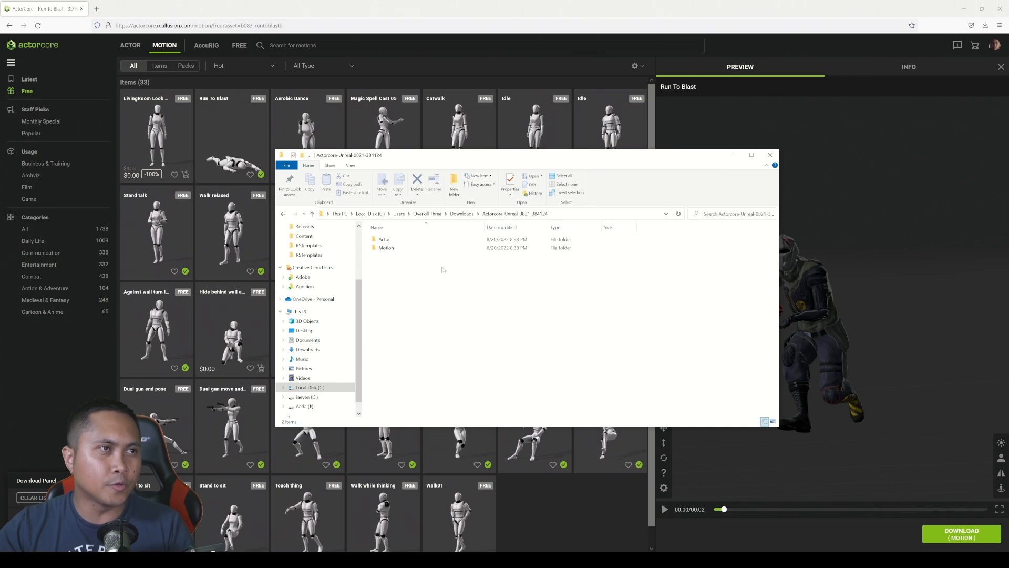
Step: Check the Actor folder, then open Motion and send b083-runtoblastb.fbx to Unreal
click(384, 239)
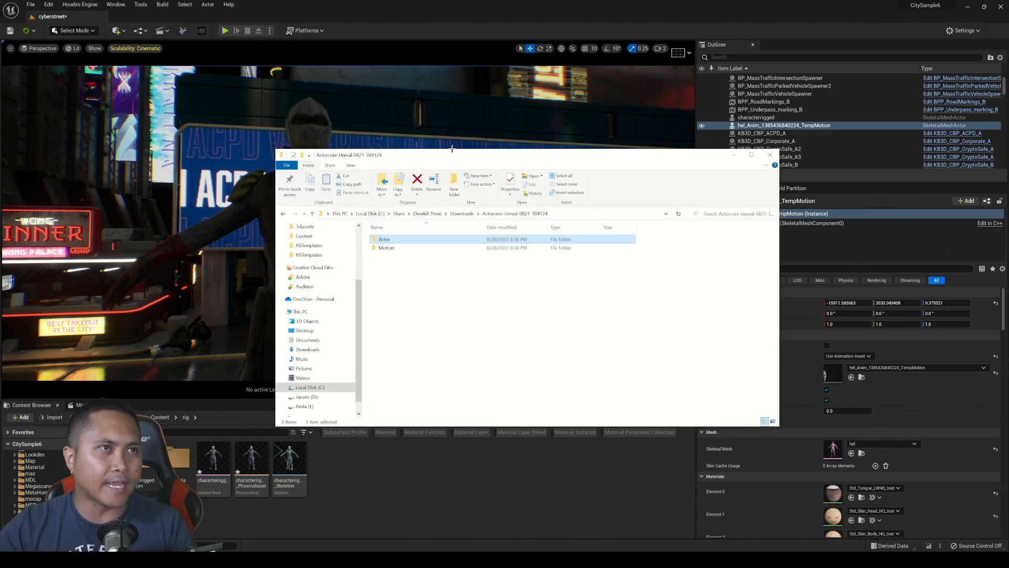
double_click(384, 239)
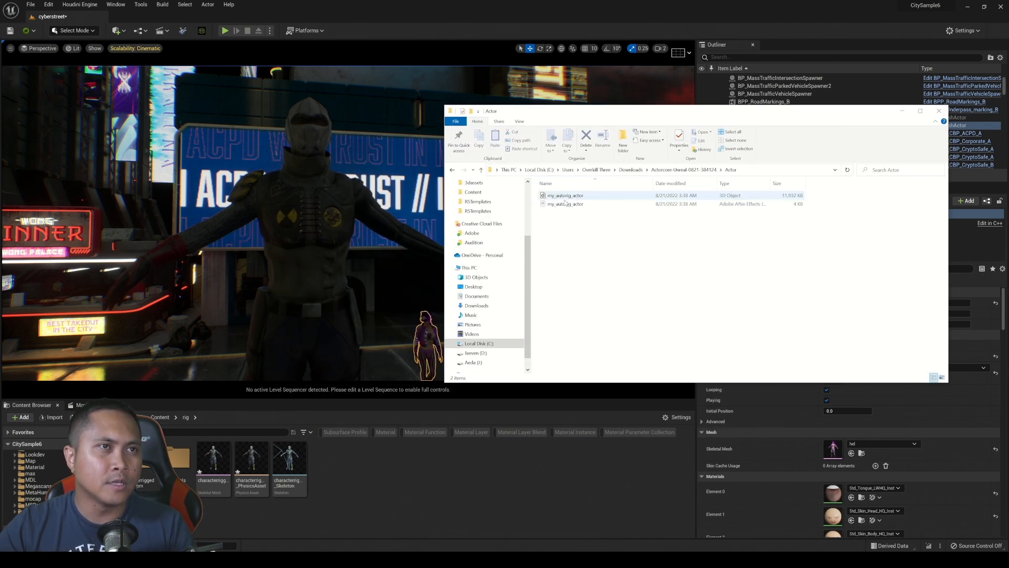
click(480, 170)
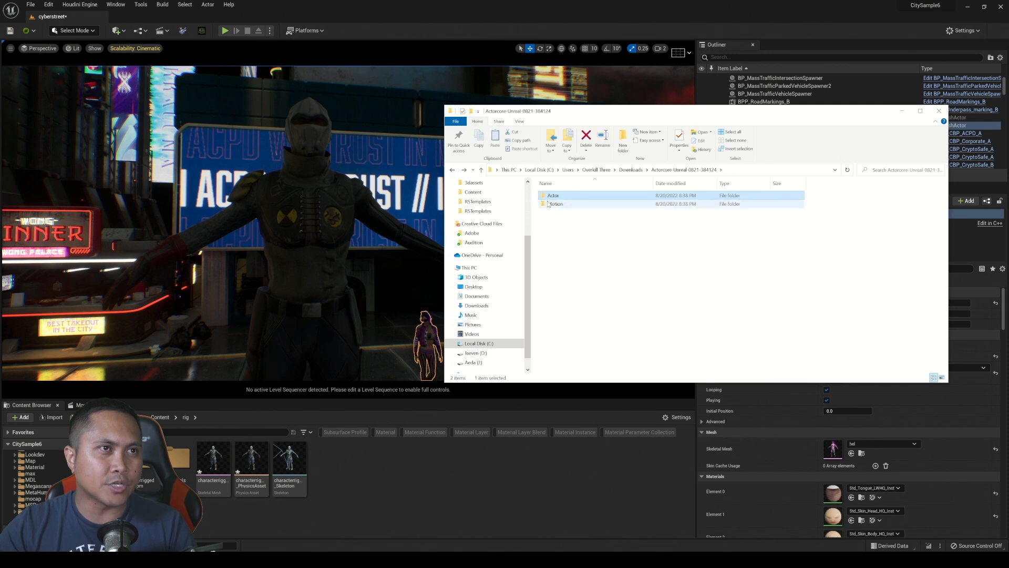
double_click(555, 203)
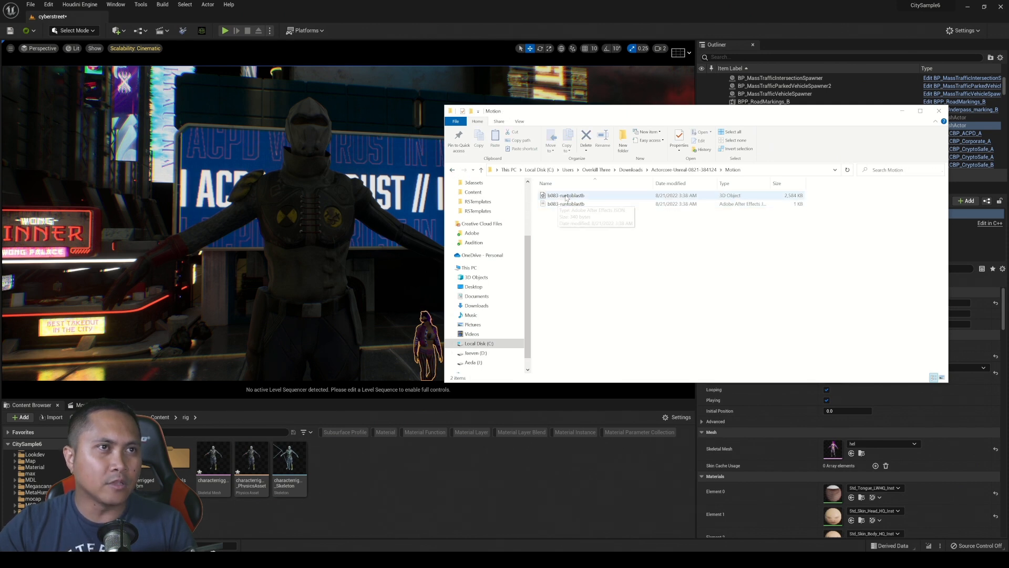
double_click(565, 195)
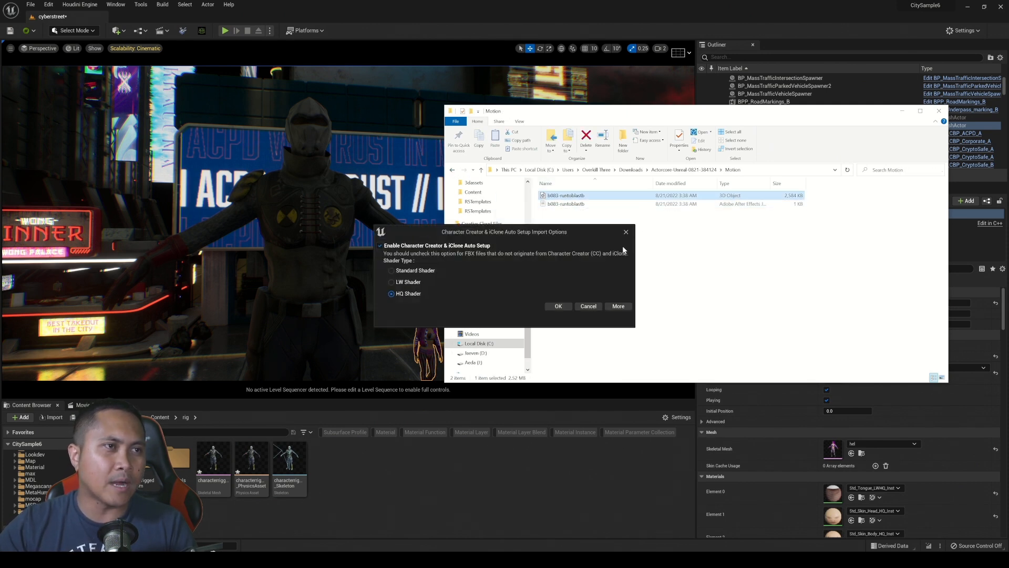
Step: Accept auto setup, target characterrigged_Skeleton in FBX Import Options, and Import All
click(557, 306)
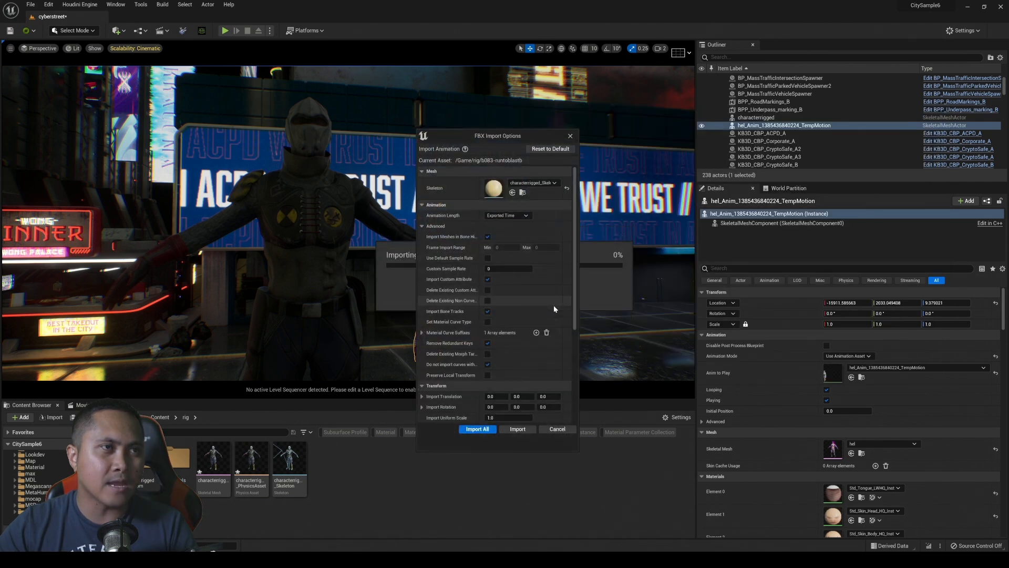
mouse_move(531, 188)
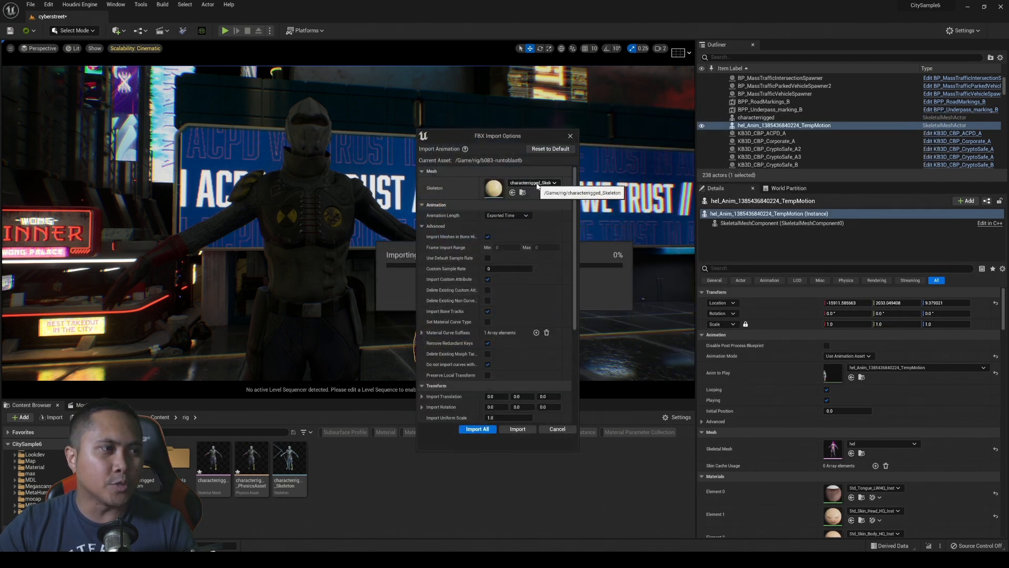
click(552, 183)
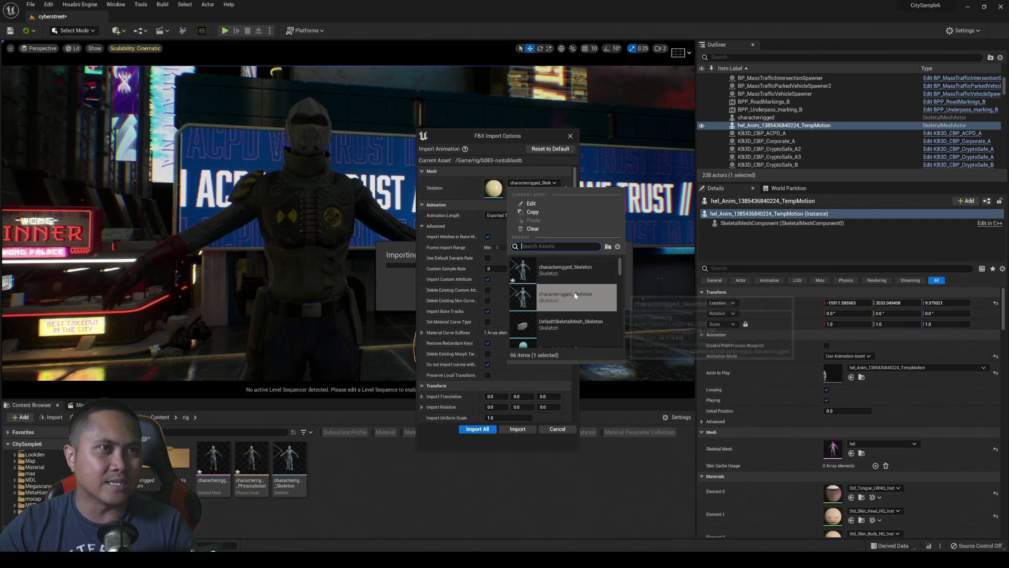
mouse_move(574, 296)
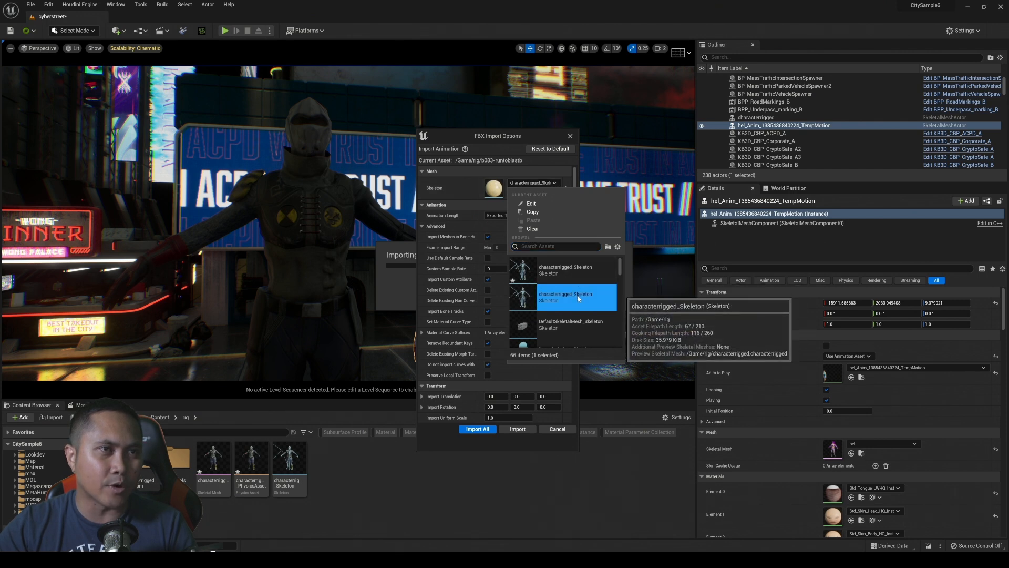
click(563, 297)
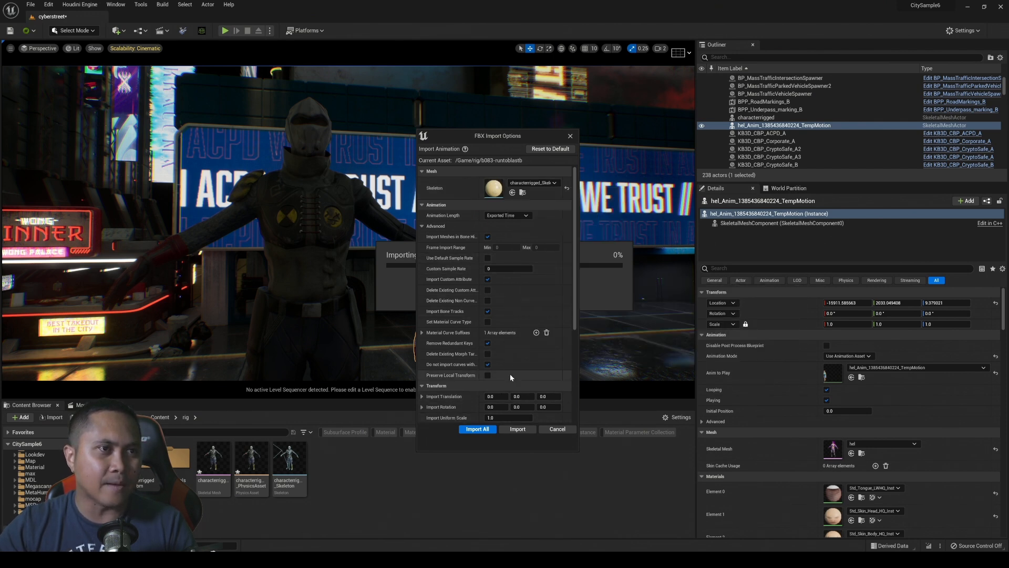
scroll(down, 3)
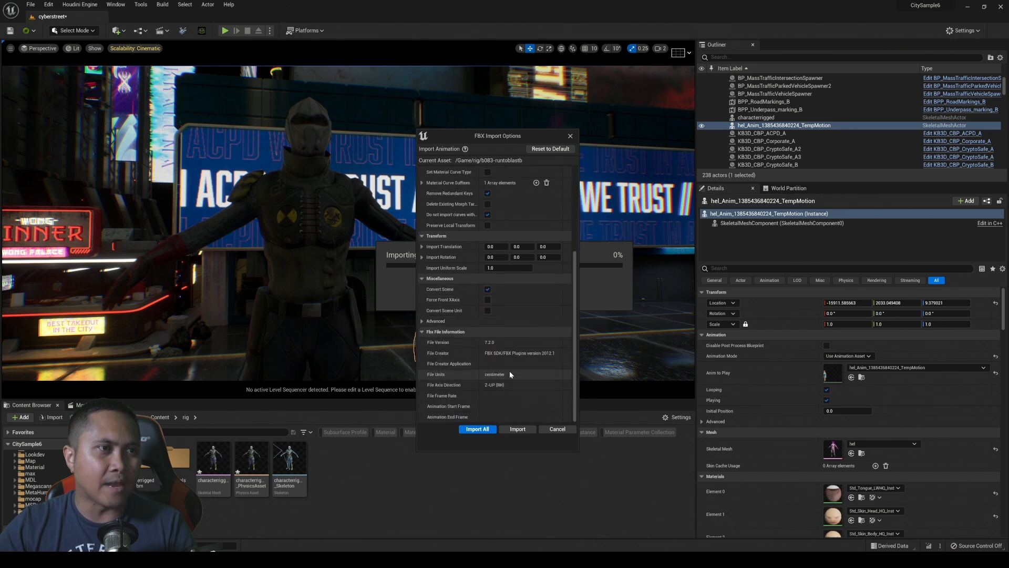
scroll(up, 3)
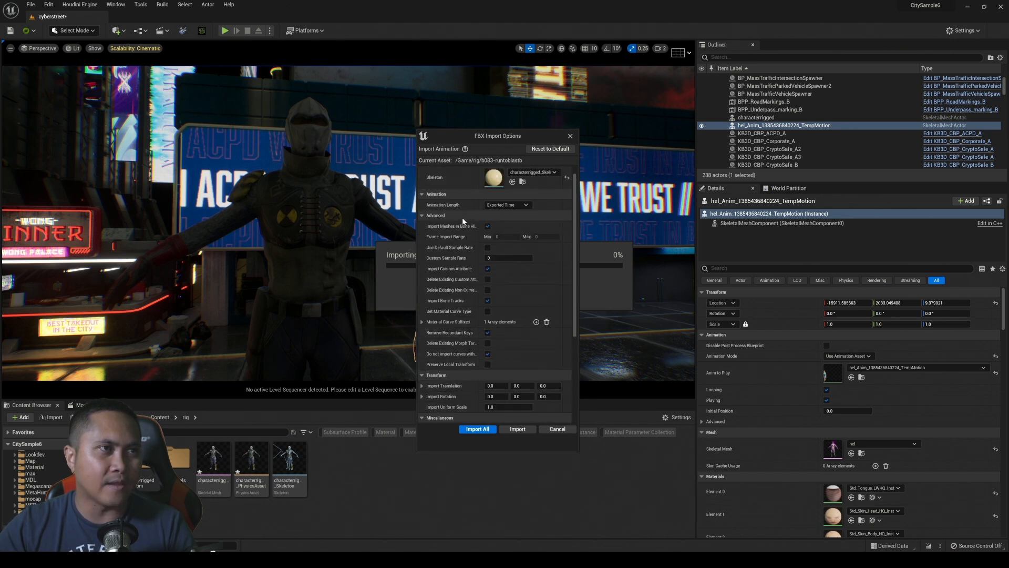
mouse_move(507, 205)
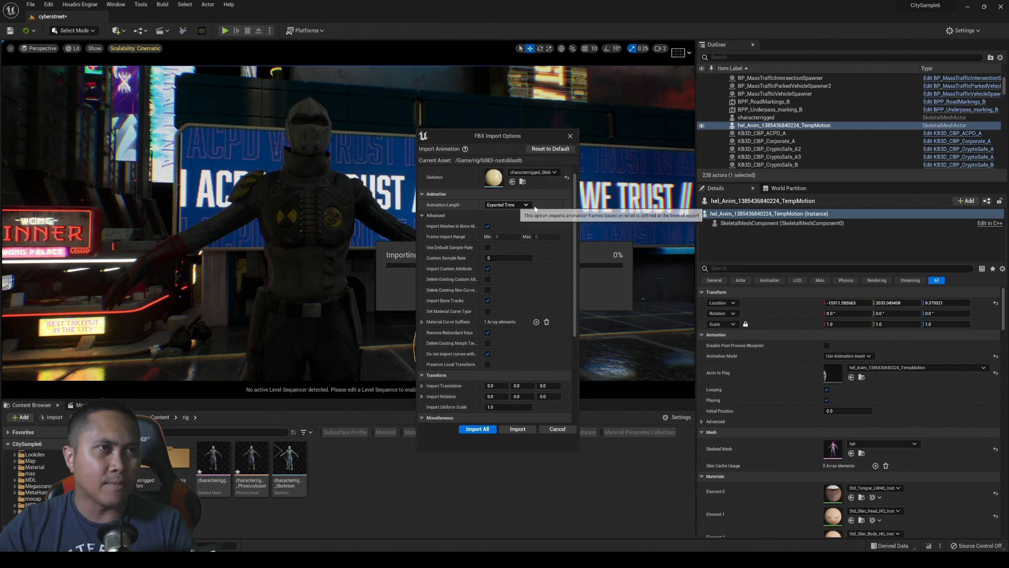
click(508, 258)
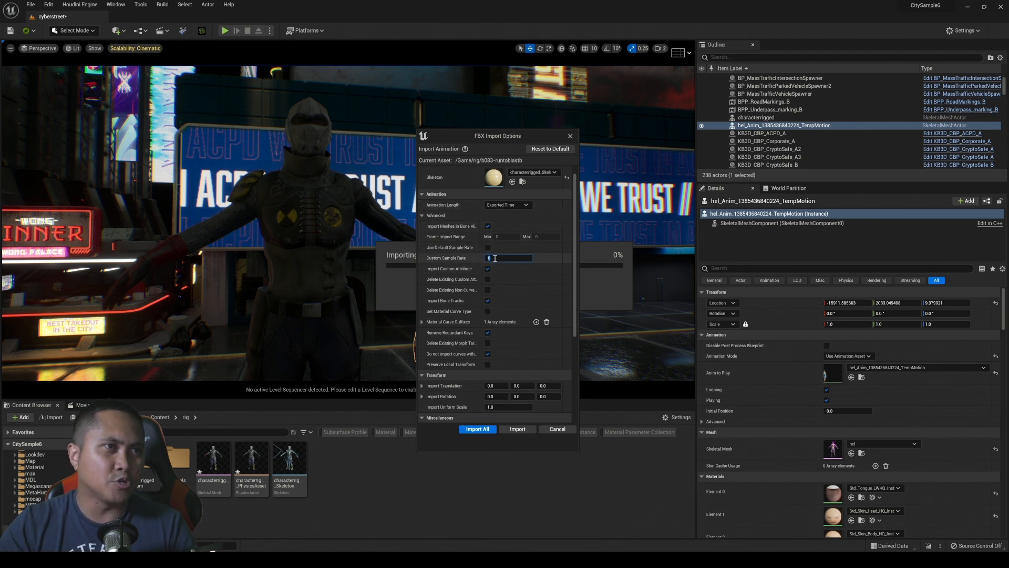
scroll(down, 3)
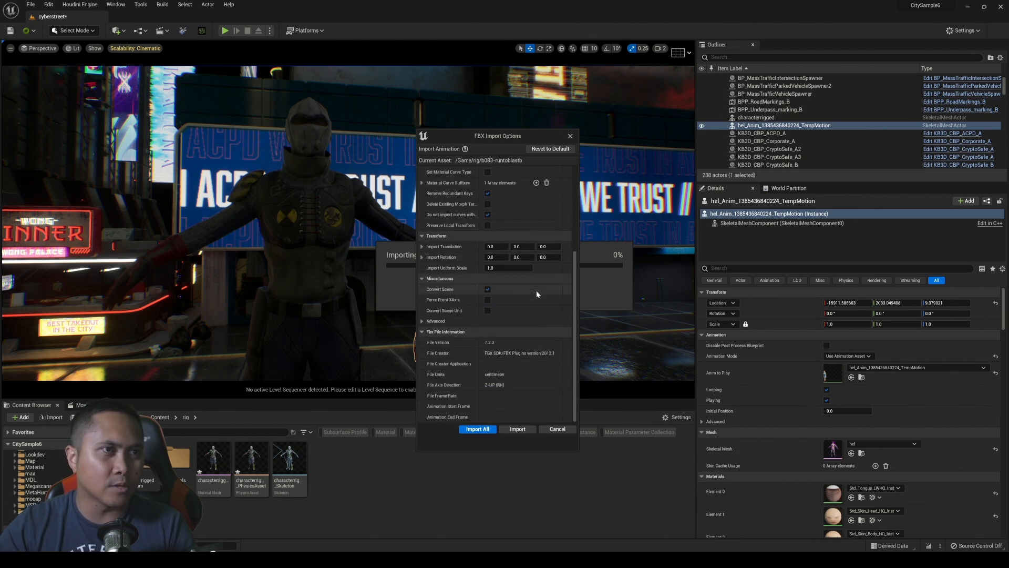
mouse_move(477, 429)
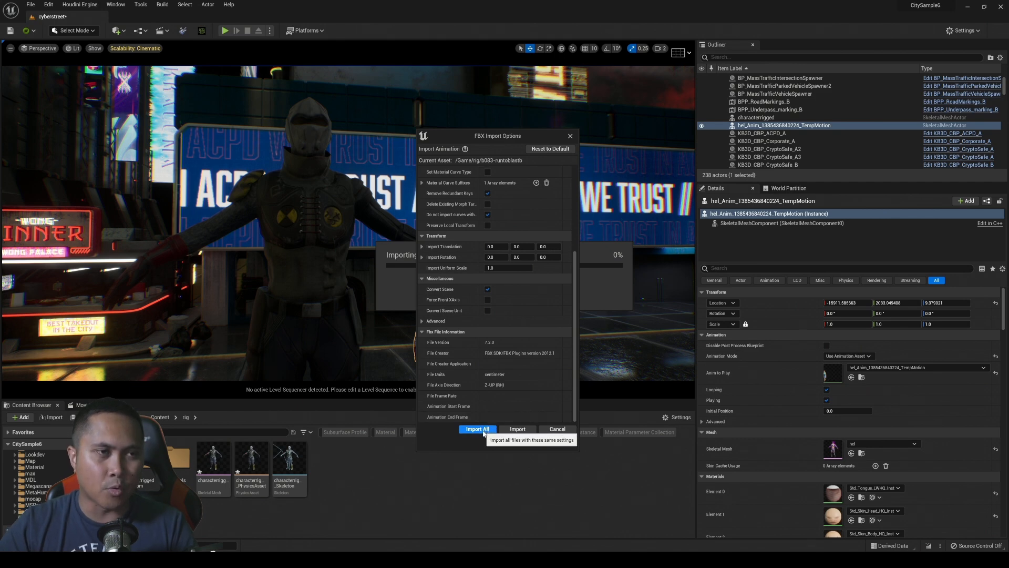
click(477, 429)
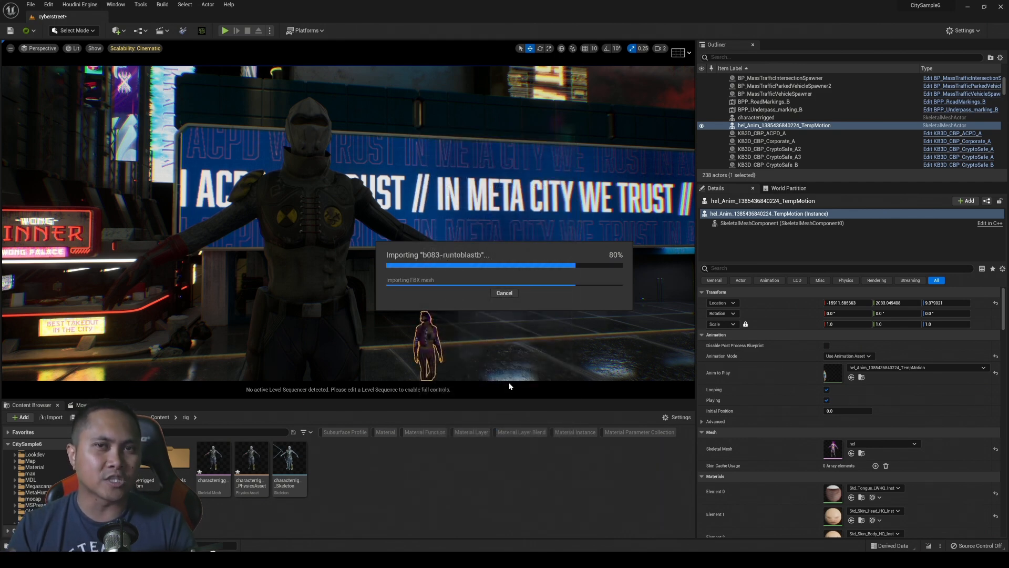
mouse_move(367, 394)
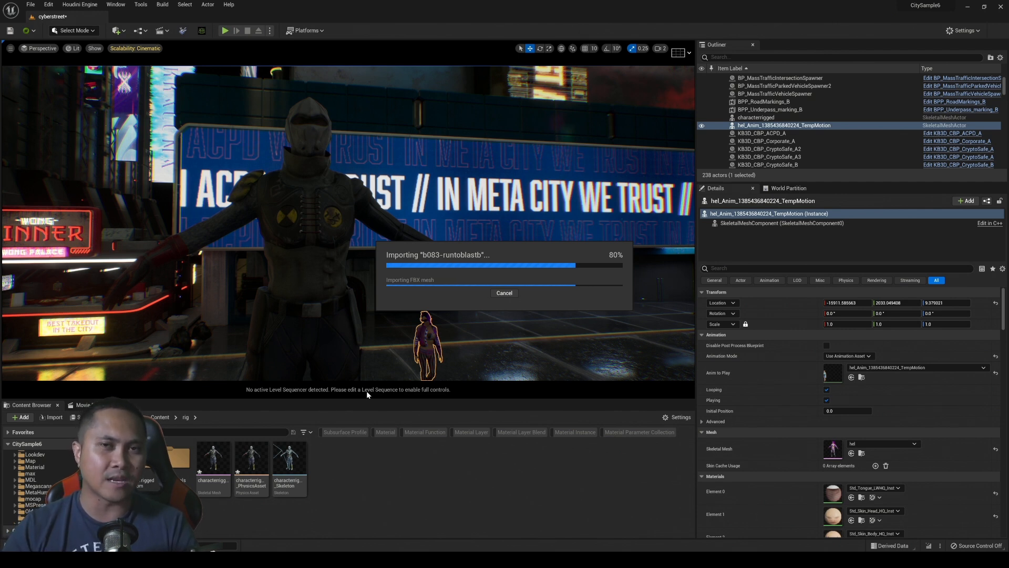
mouse_move(397, 371)
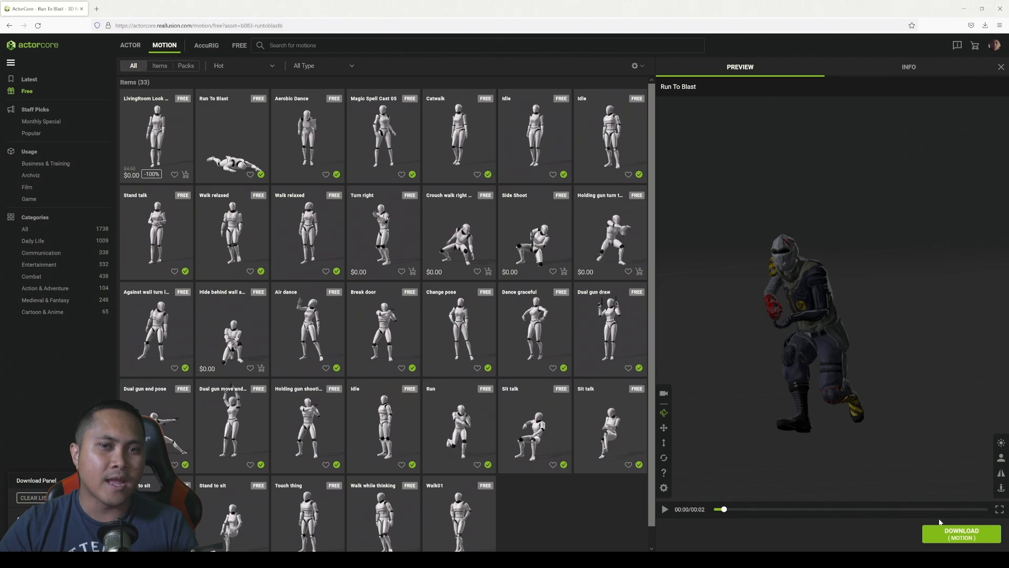
Step: Reopen and close the Run To Blast Download Settings dialog in ActorCore
click(960, 534)
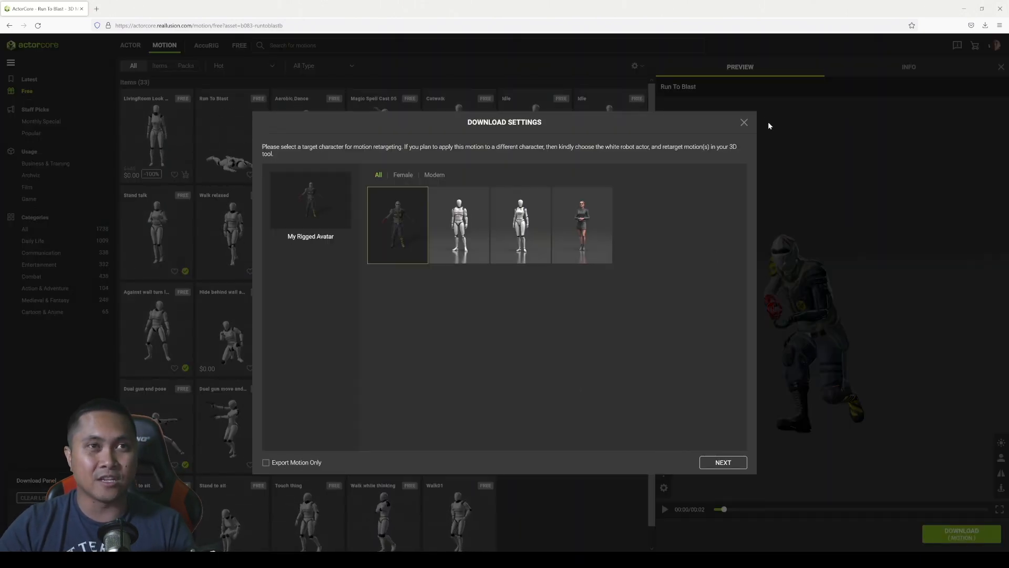
click(744, 123)
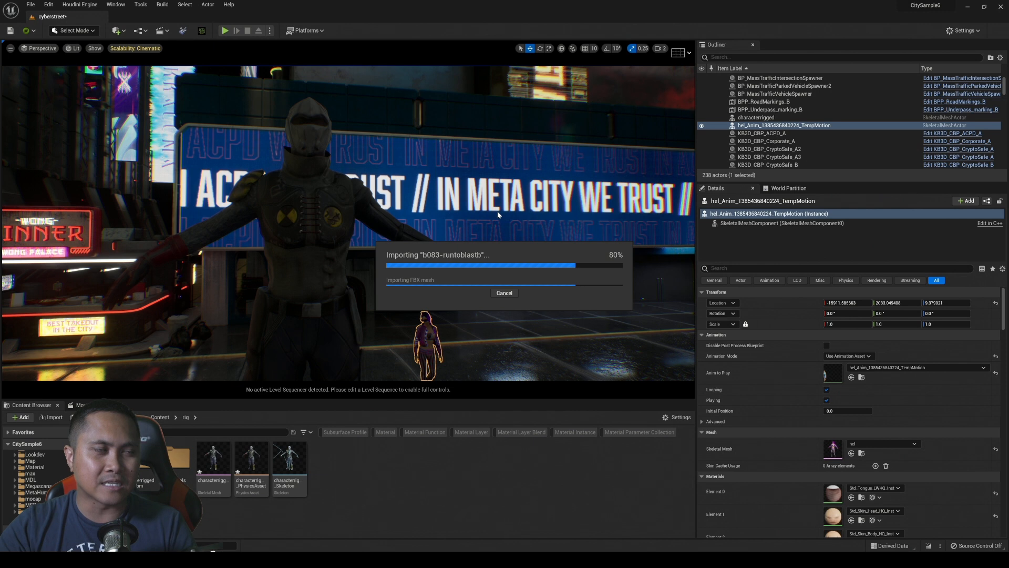
mouse_move(496, 266)
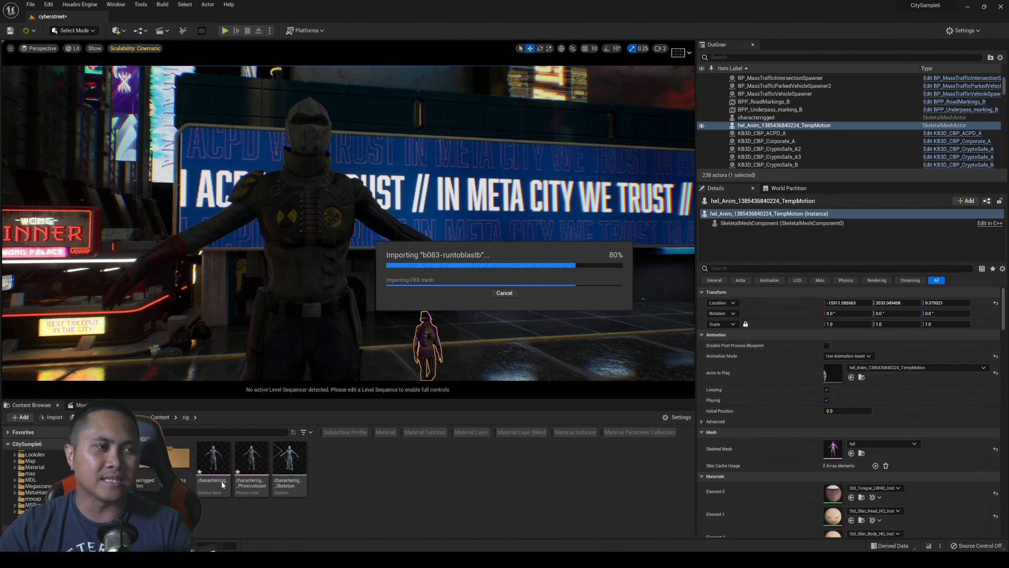
mouse_move(227, 465)
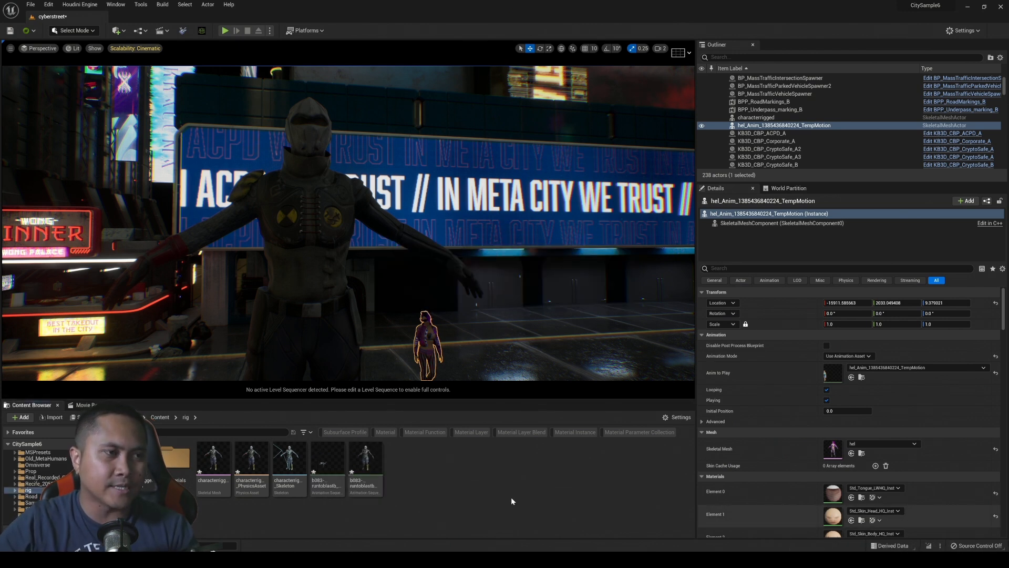
Step: Open the character's Level Sequence for editing
double_click(364, 456)
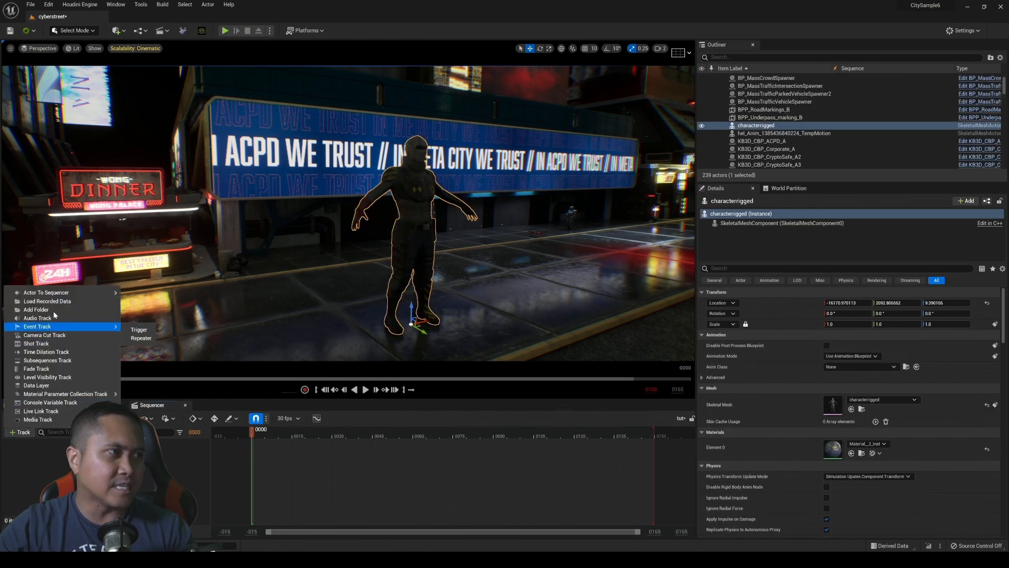
Step: Add characterrigged with the b083-runtoblastb animation track, and set its Scale to 0.5
click(46, 301)
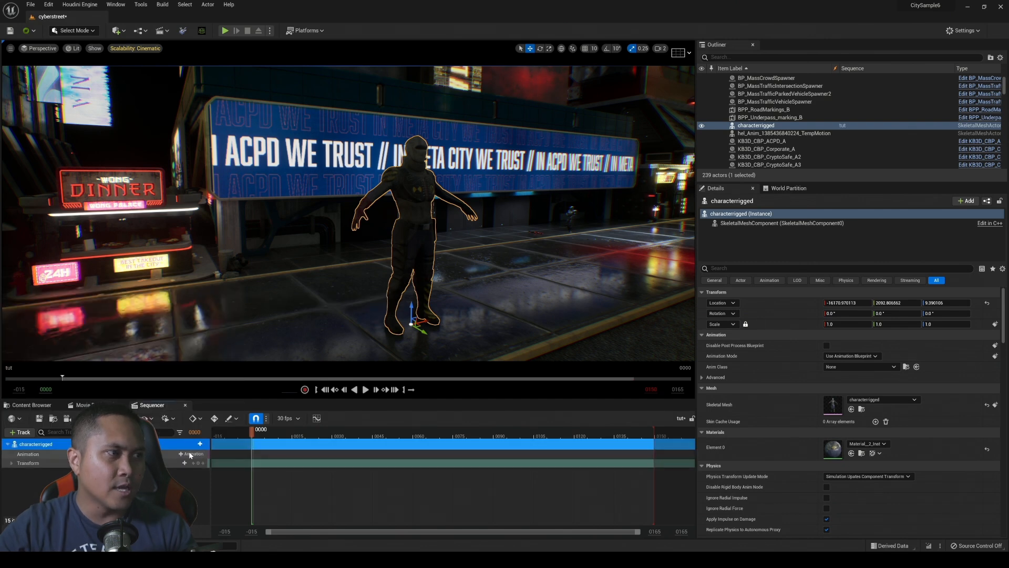
click(192, 453)
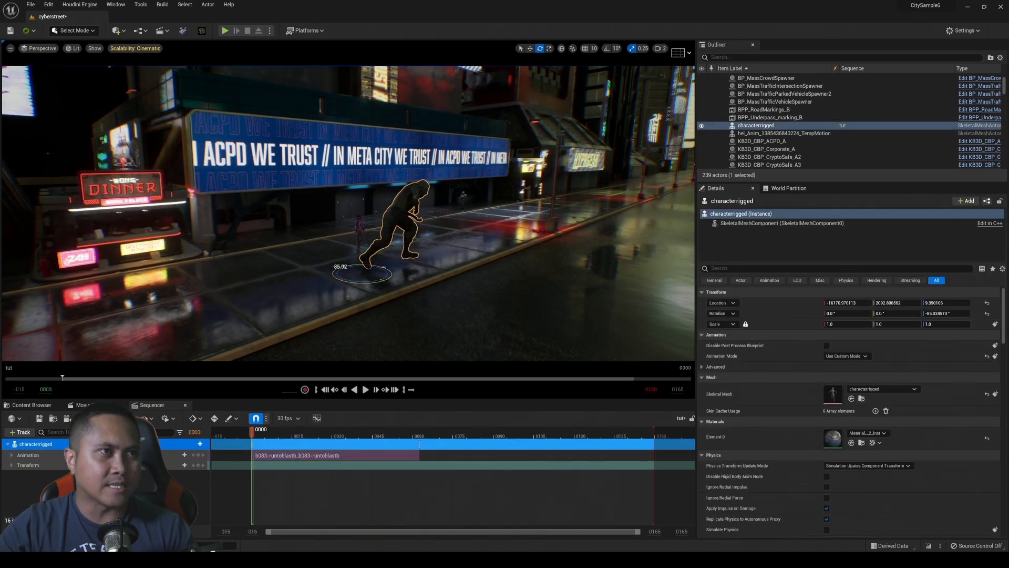
triple_click(847, 323)
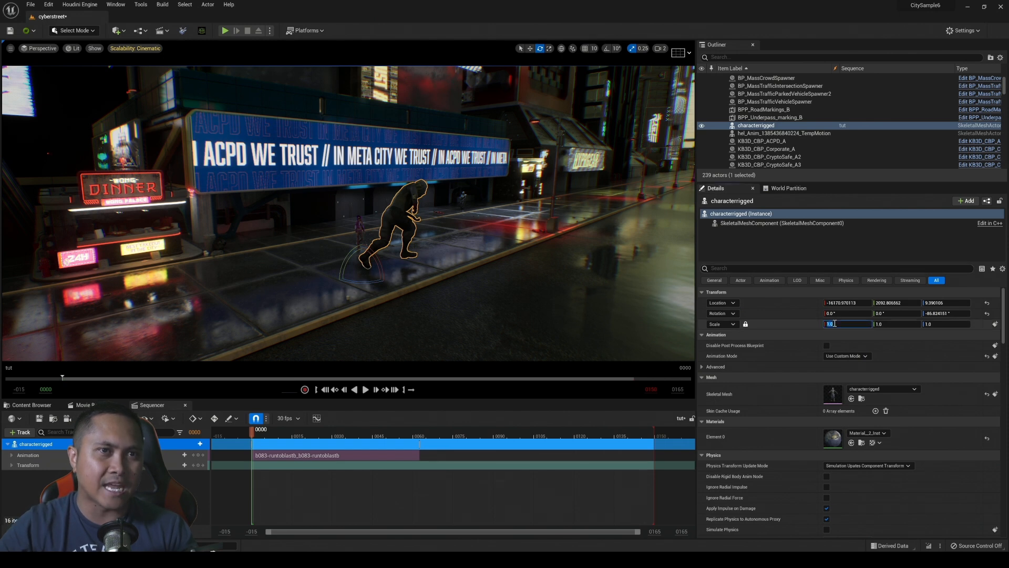
text(0.5)
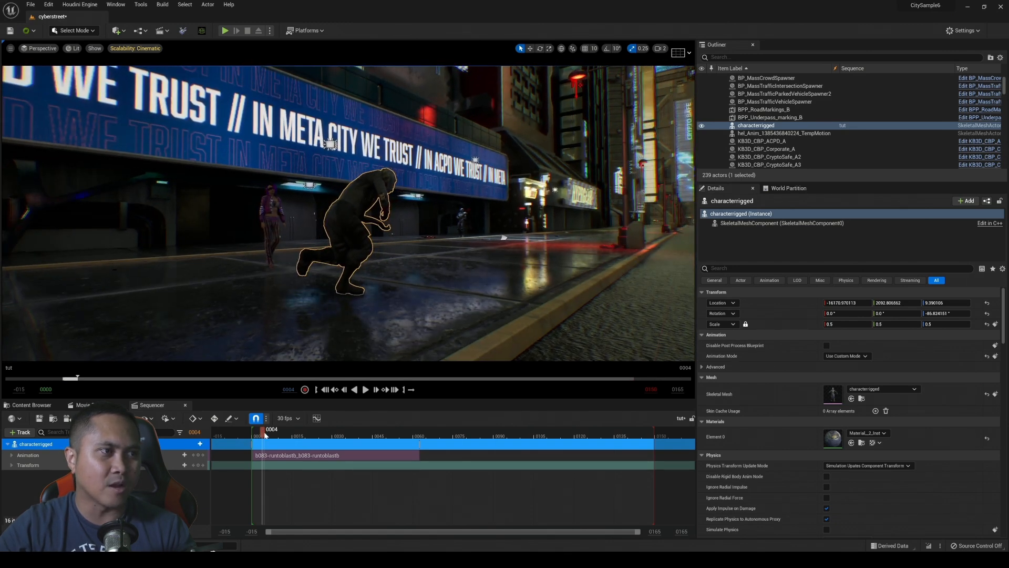
Step: Play the Run To Blast sequence, then choose Save Now on the autosave notice
click(364, 389)
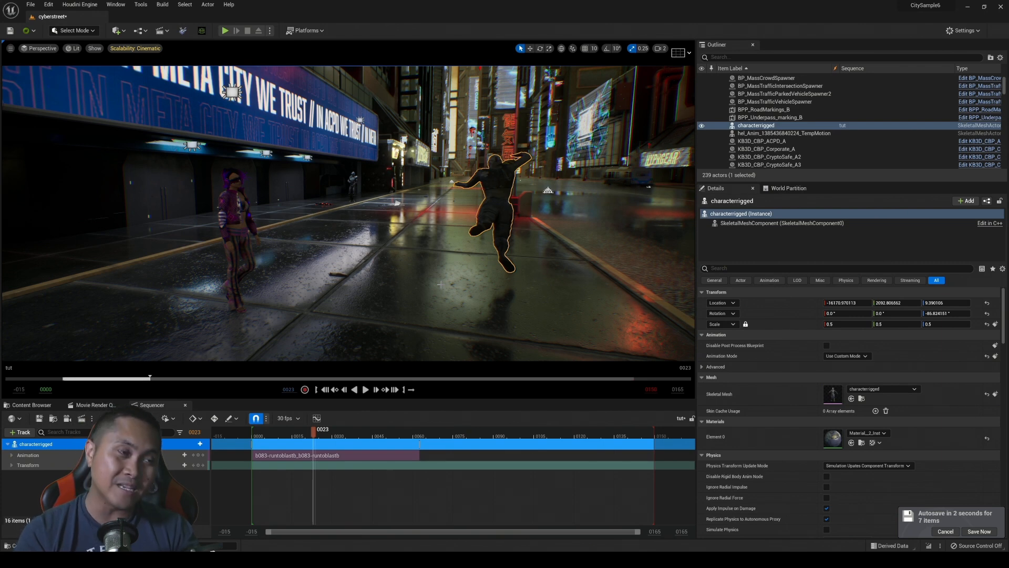
click(979, 531)
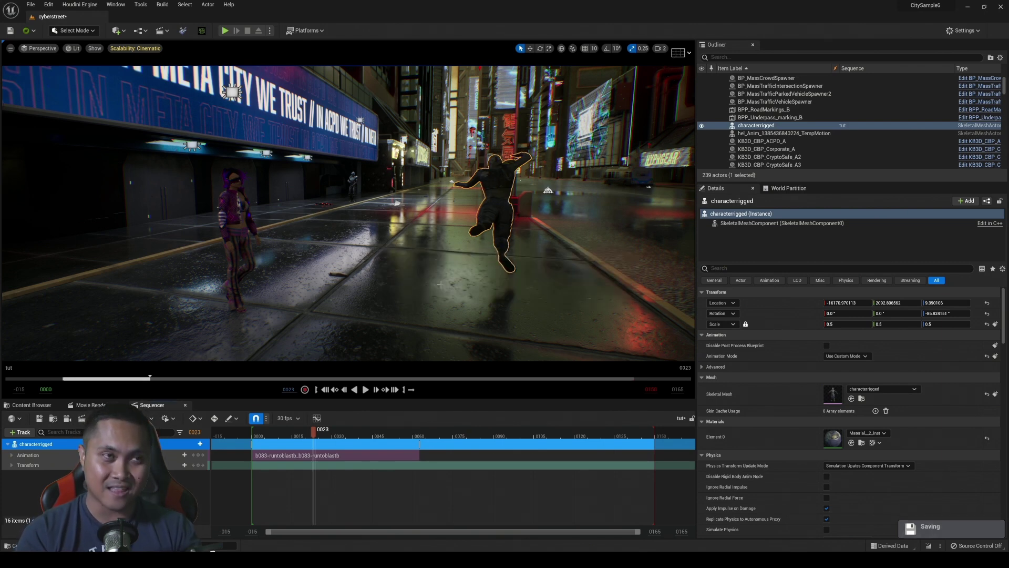